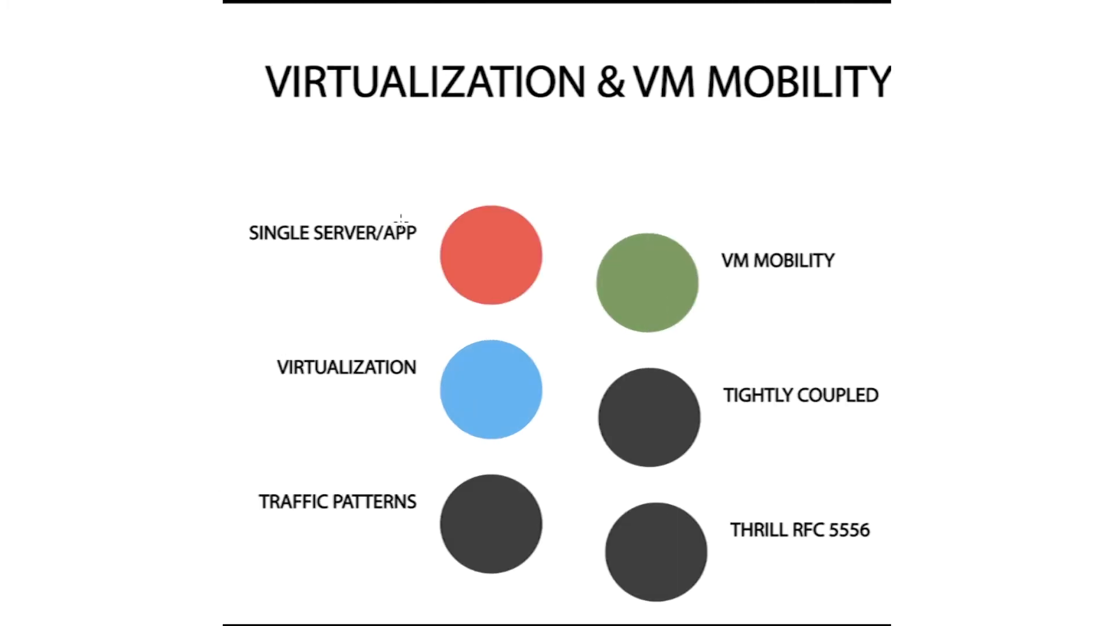
# - Mark SINGLE SERVER/APP with a red arrow and G, and cross out the two 'A' server boxes
pyautogui.moveTo(370, 213); pyautogui.dragTo(426, 256)
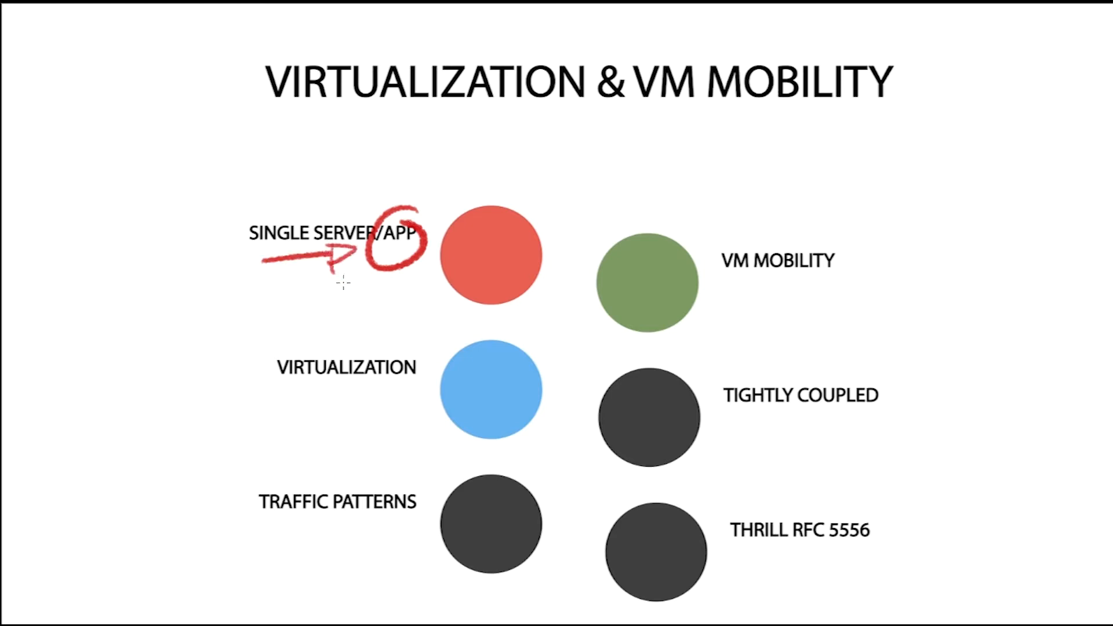
pyautogui.moveTo(253, 267)
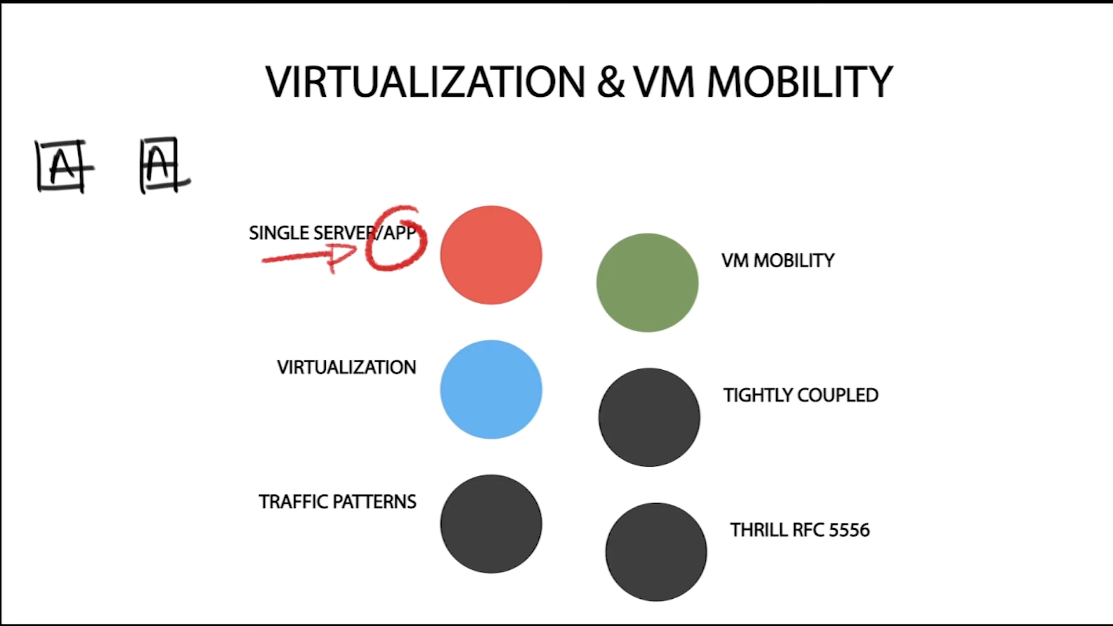
pyautogui.moveTo(39, 142); pyautogui.dragTo(86, 192)
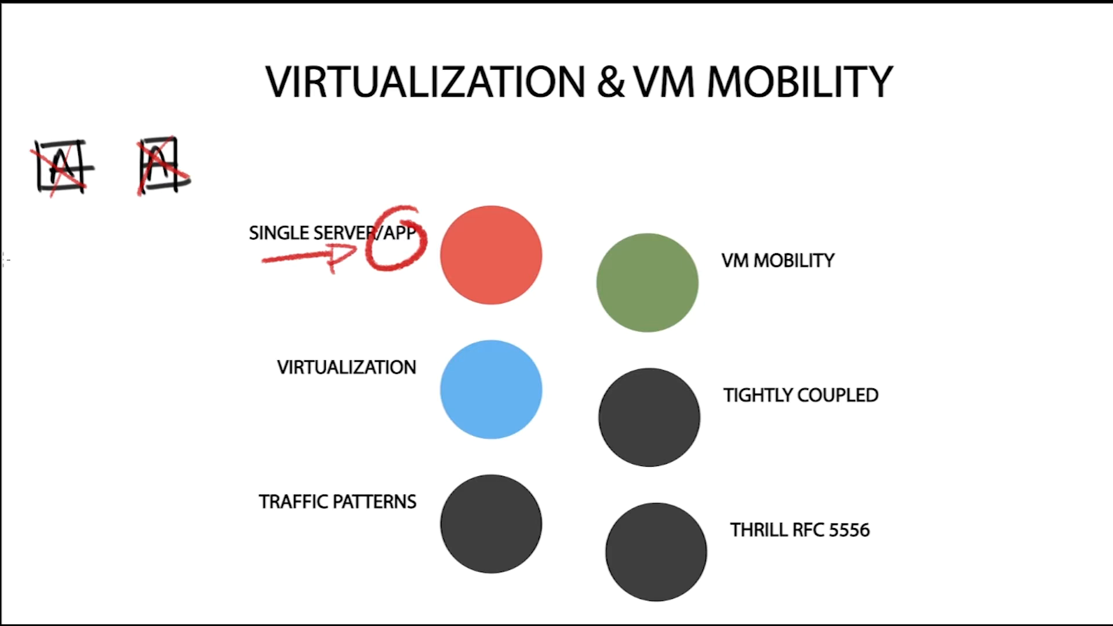
pyautogui.moveTo(334, 390)
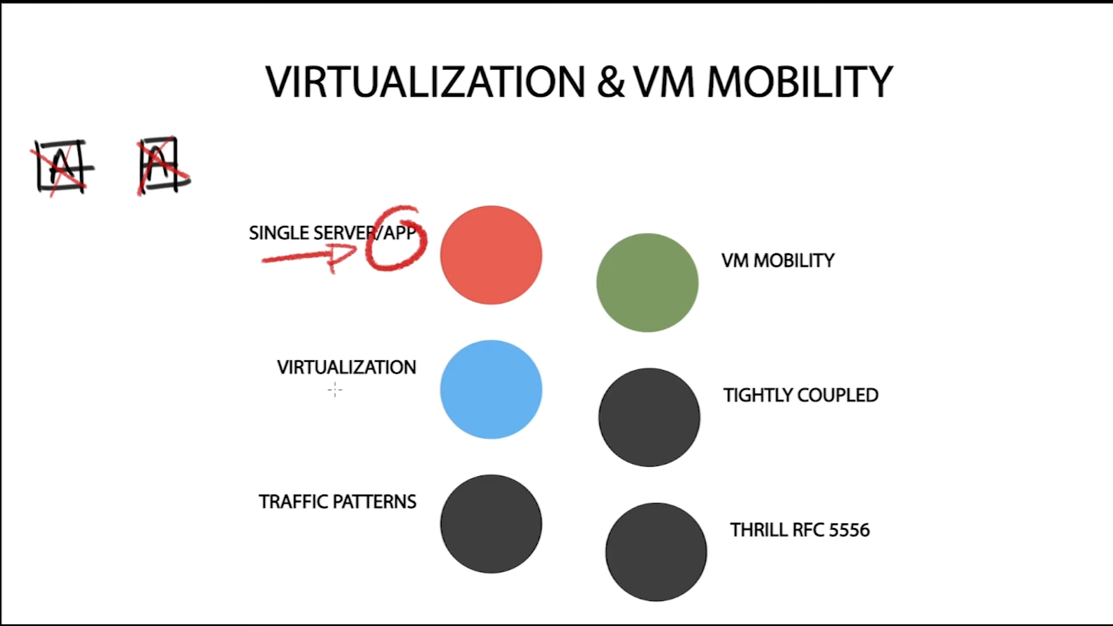
# - Underline VIRTUALIZATION in red, and draw a blue arrow down to a server with three VMs
pyautogui.moveTo(285, 387); pyautogui.dragTo(405, 385)
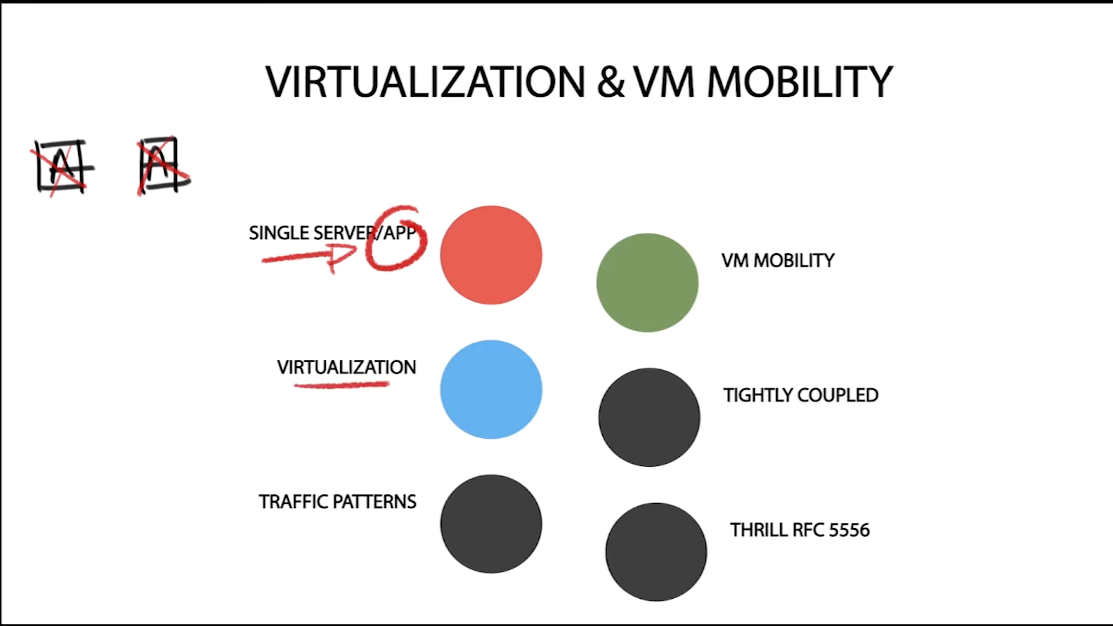
pyautogui.moveTo(107, 199); pyautogui.dragTo(120, 299)
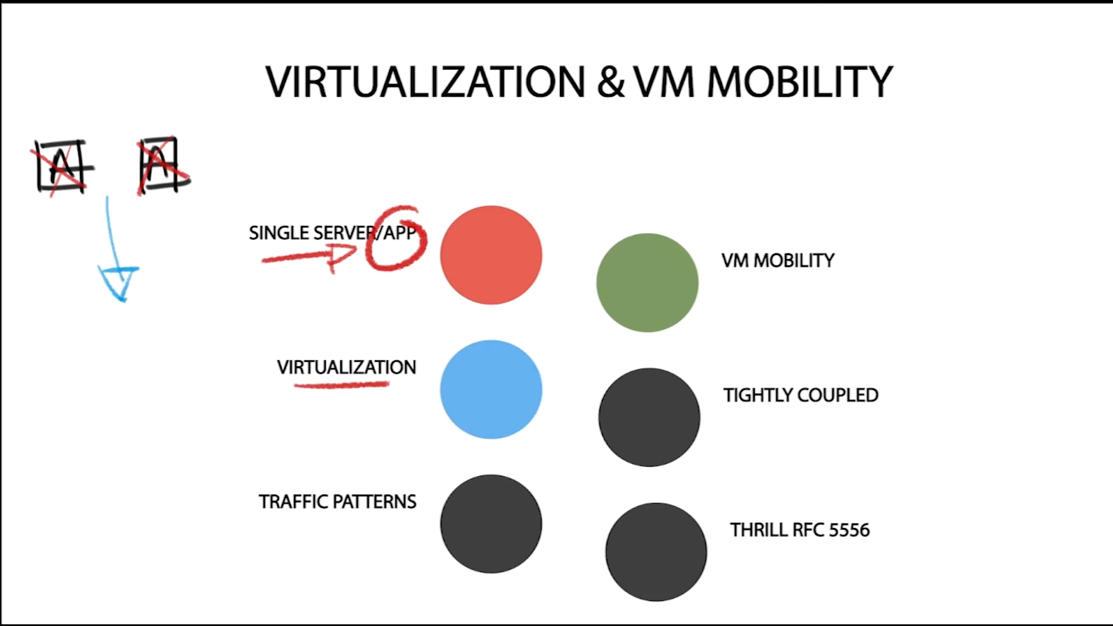
pyautogui.moveTo(46, 330); pyautogui.dragTo(47, 390)
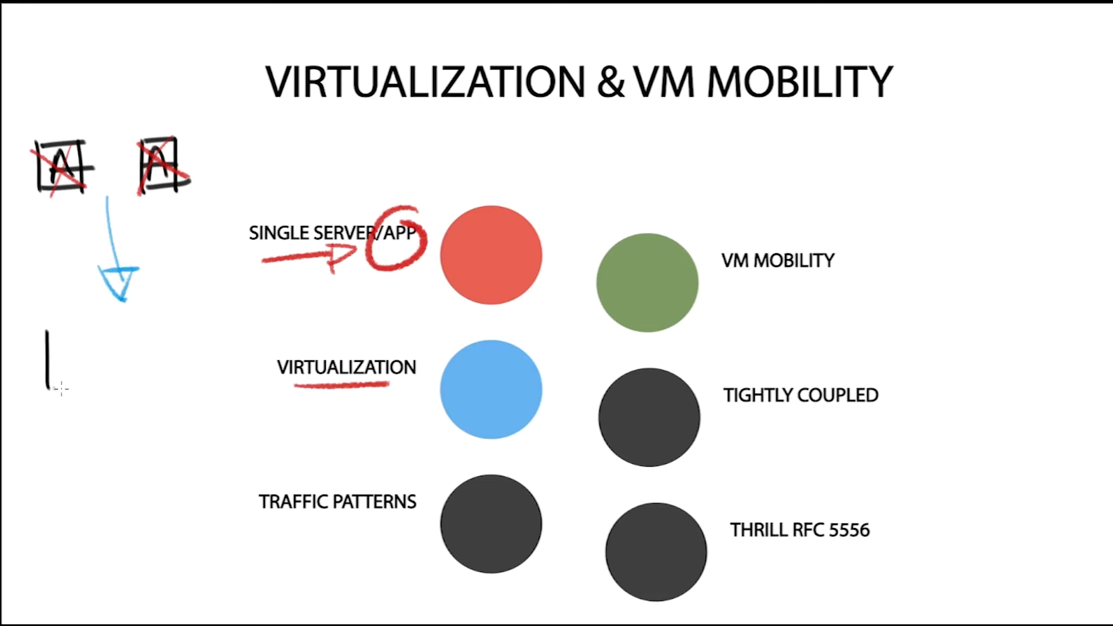
pyautogui.moveTo(46, 326); pyautogui.dragTo(199, 383)
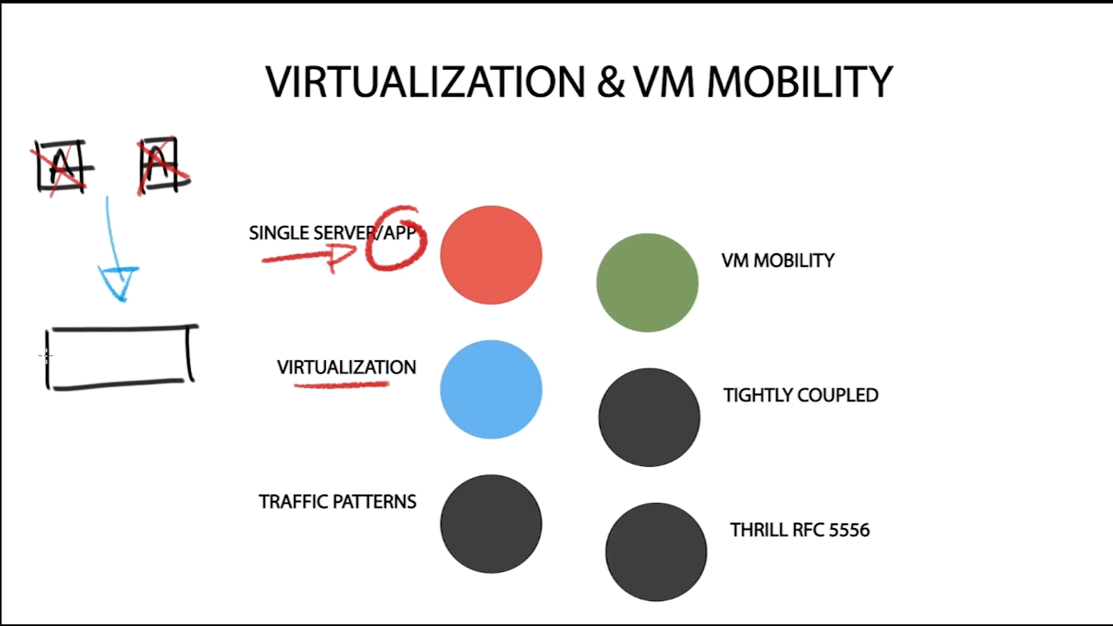
pyautogui.moveTo(67, 348); pyautogui.dragTo(96, 373)
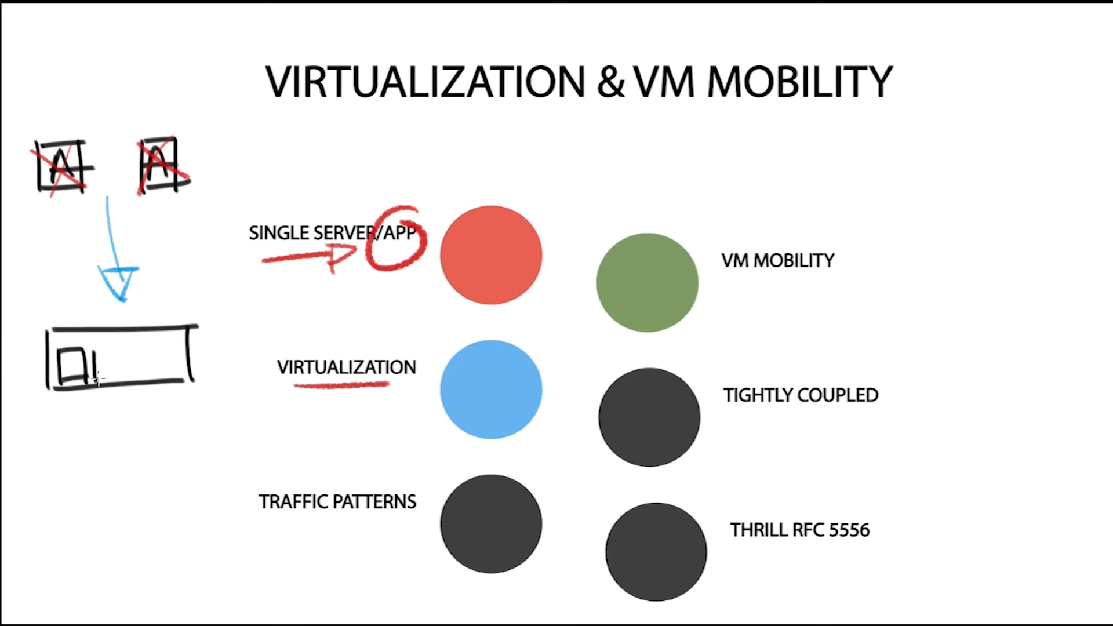
pyautogui.moveTo(106, 370); pyautogui.dragTo(156, 369)
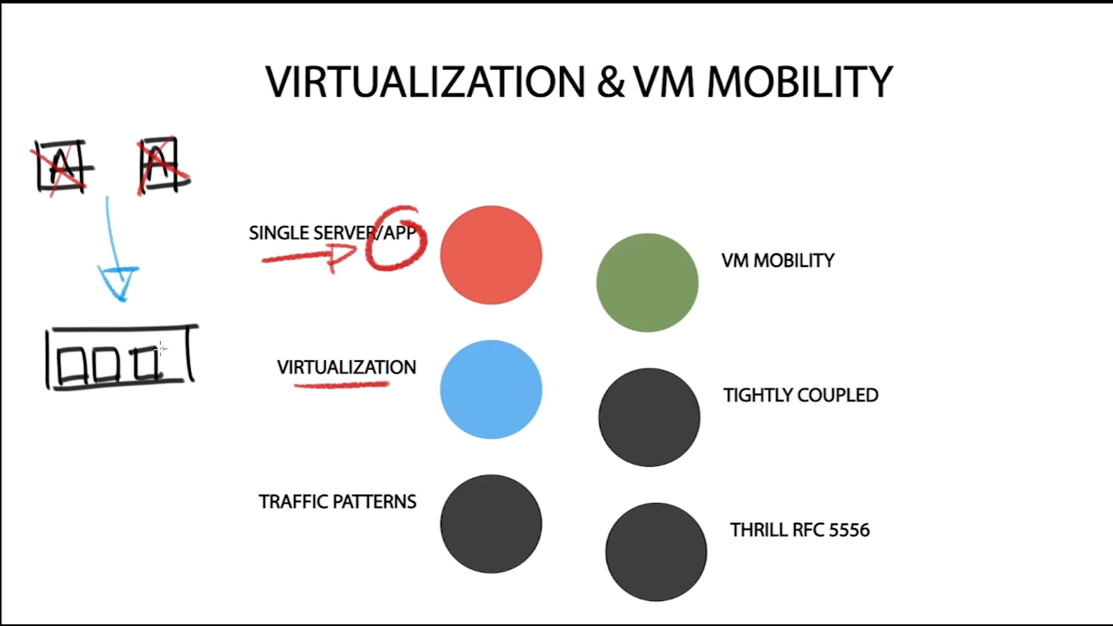
pyautogui.moveTo(40, 315)
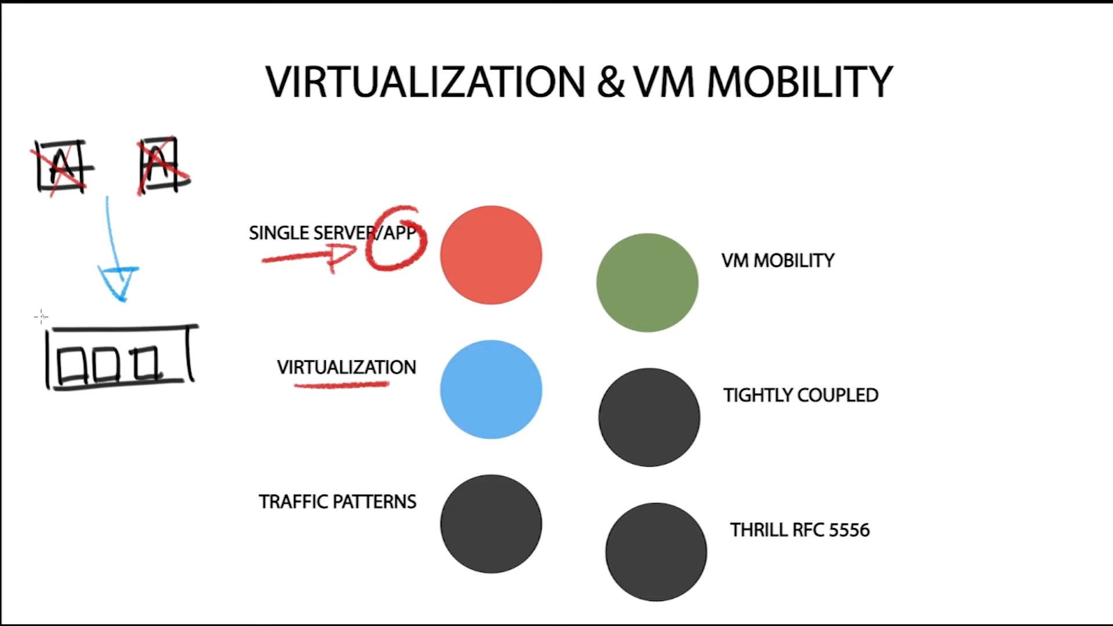
pyautogui.moveTo(37, 308)
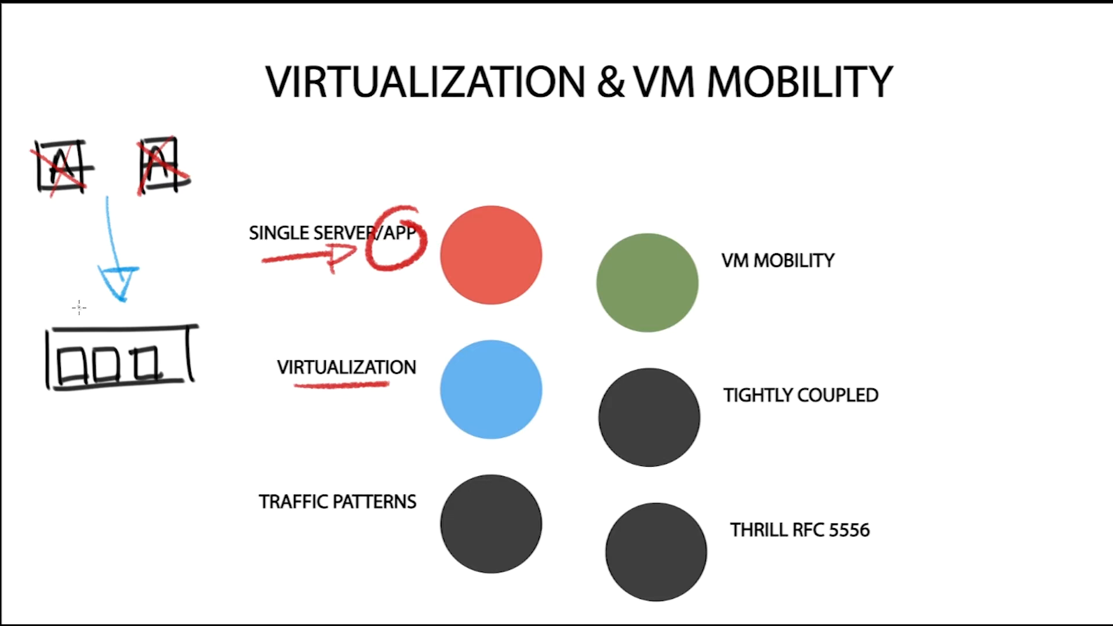
pyautogui.moveTo(192, 298)
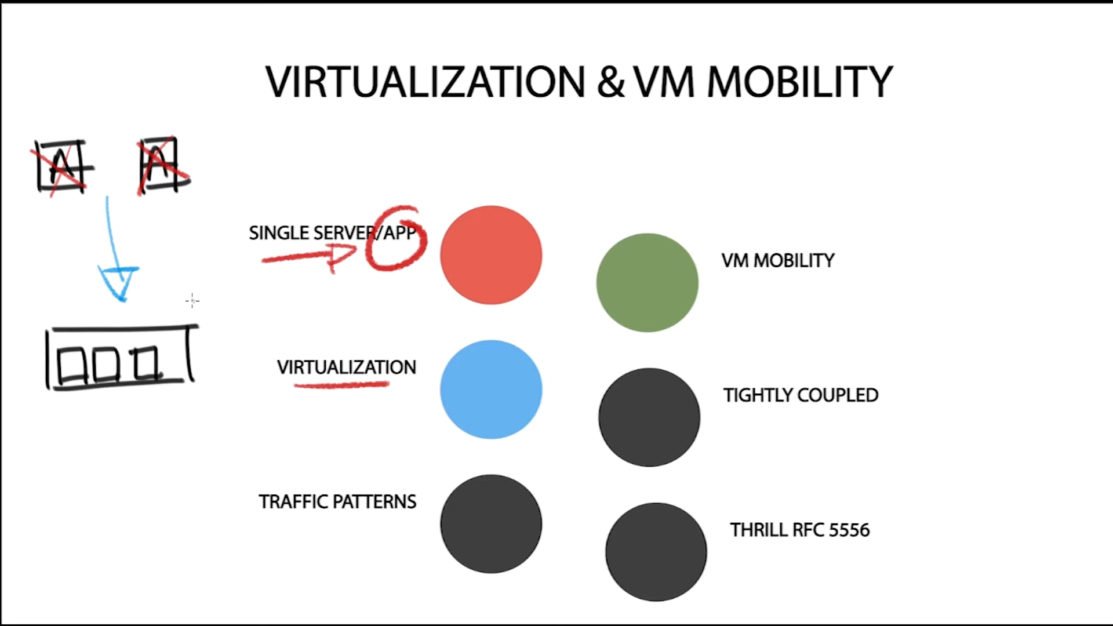
pyautogui.moveTo(175, 295)
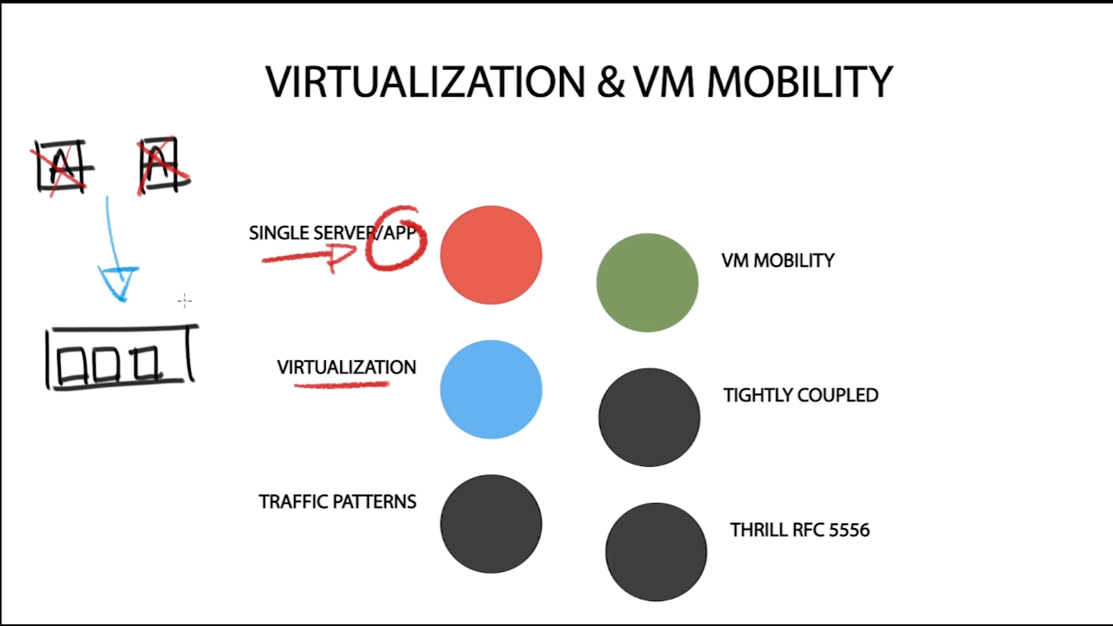
pyautogui.moveTo(173, 308)
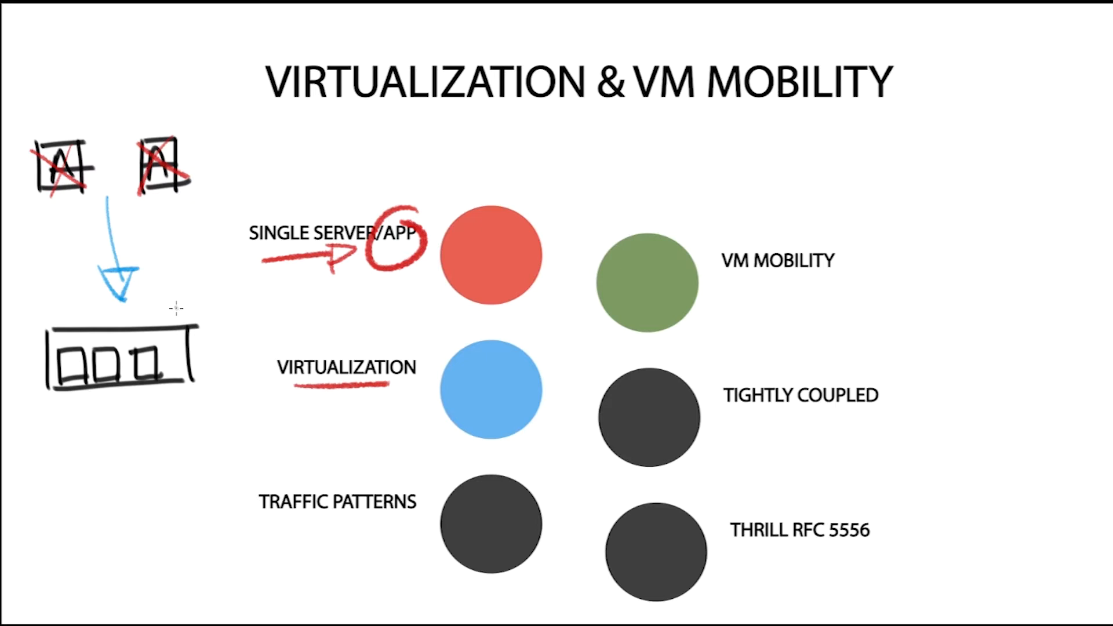
pyautogui.moveTo(180, 293)
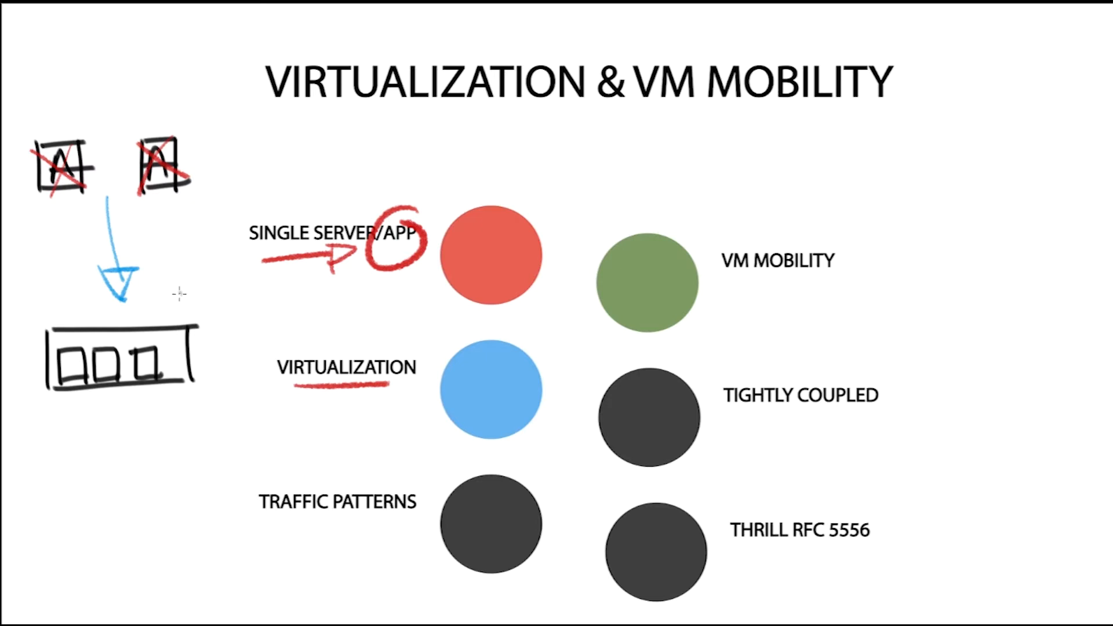
pyautogui.moveTo(162, 294)
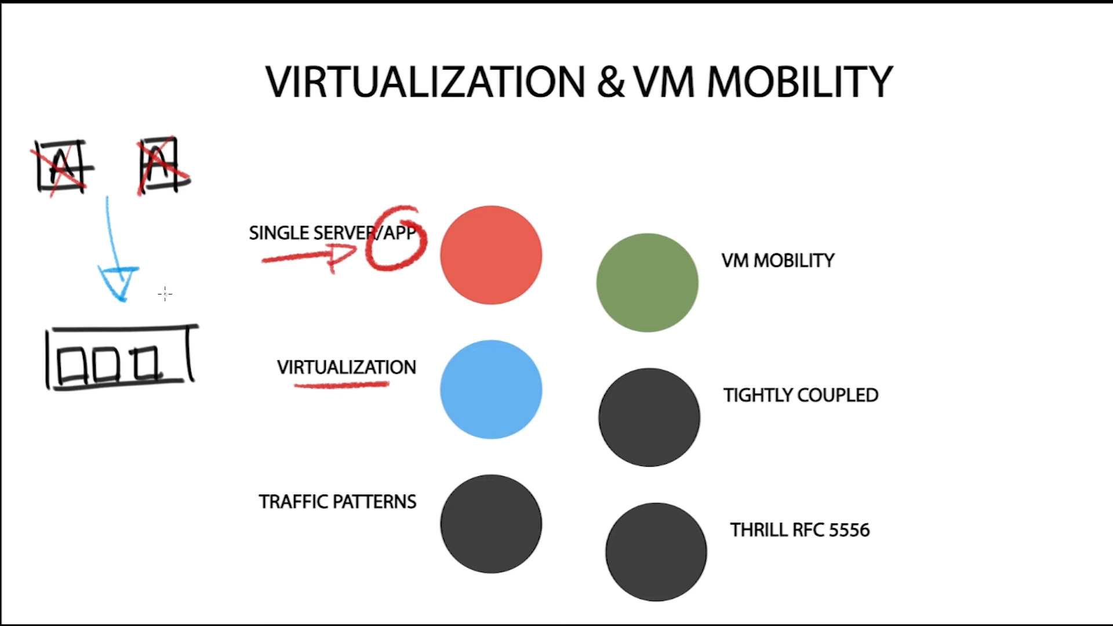
# - Add a check mark beside the server and a blue curved arrow to handwritten 'DOCKER'
pyautogui.moveTo(163, 249); pyautogui.dragTo(206, 305)
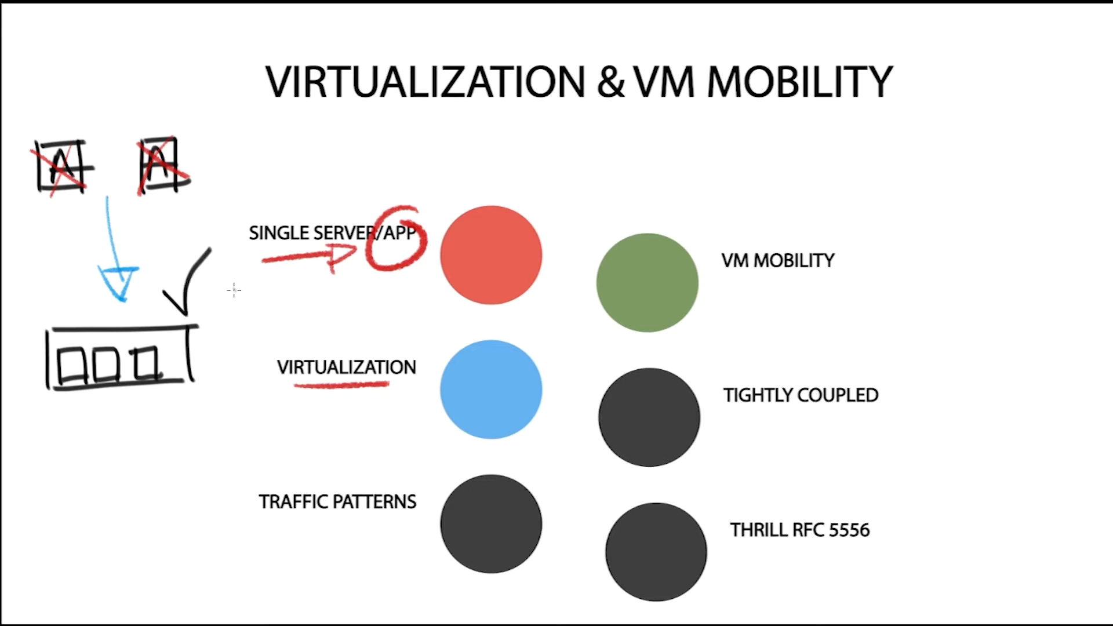
pyautogui.moveTo(73, 311)
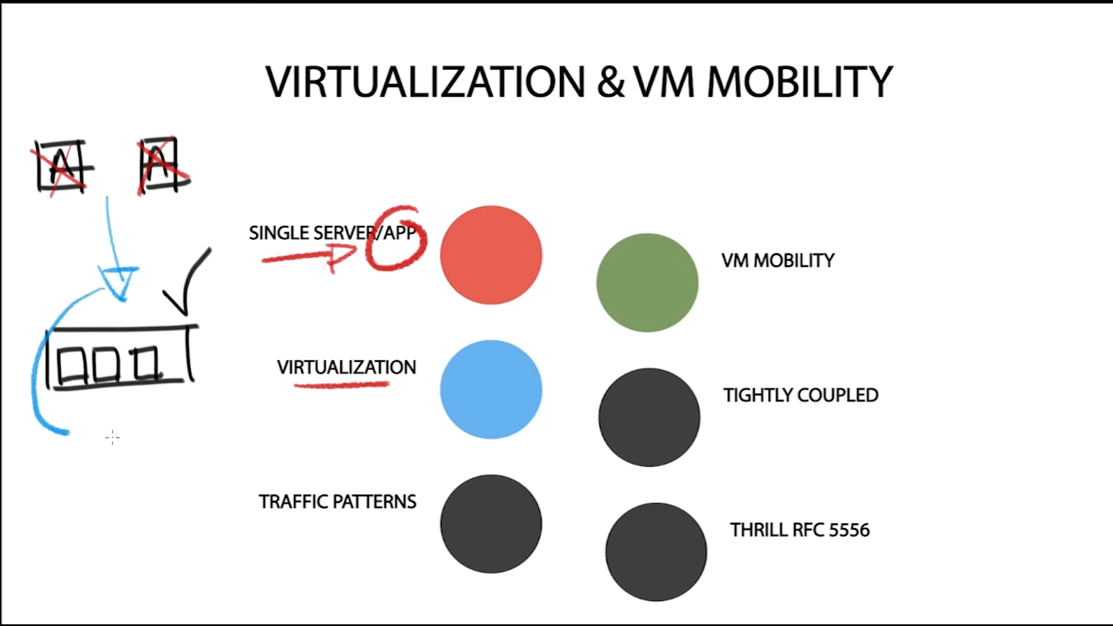
pyautogui.moveTo(64, 427); pyautogui.dragTo(99, 437)
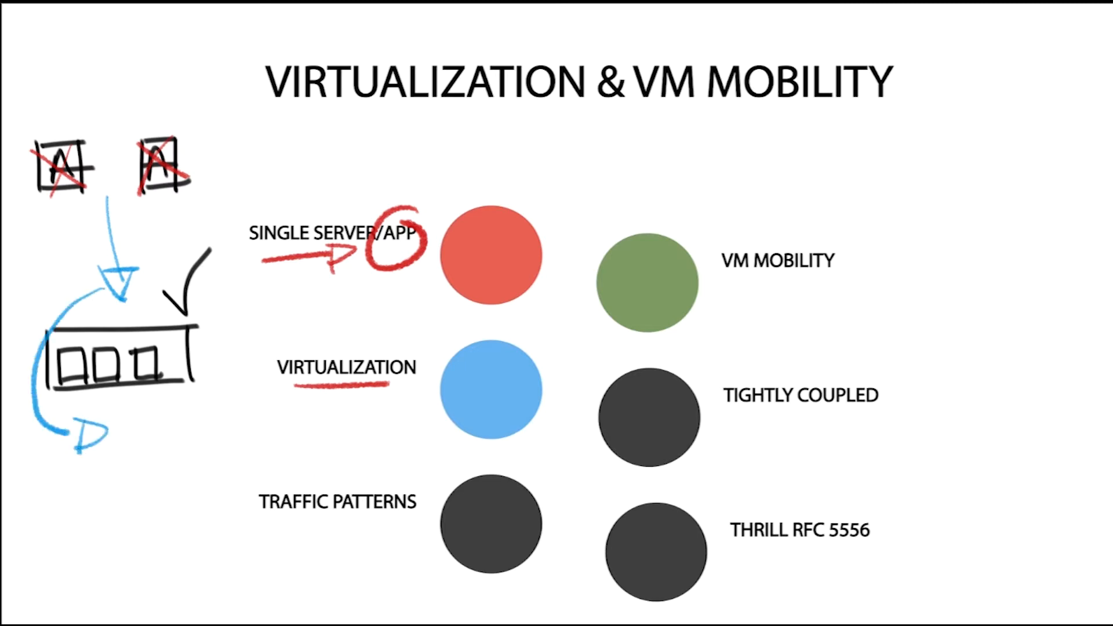
pyautogui.moveTo(126, 438)
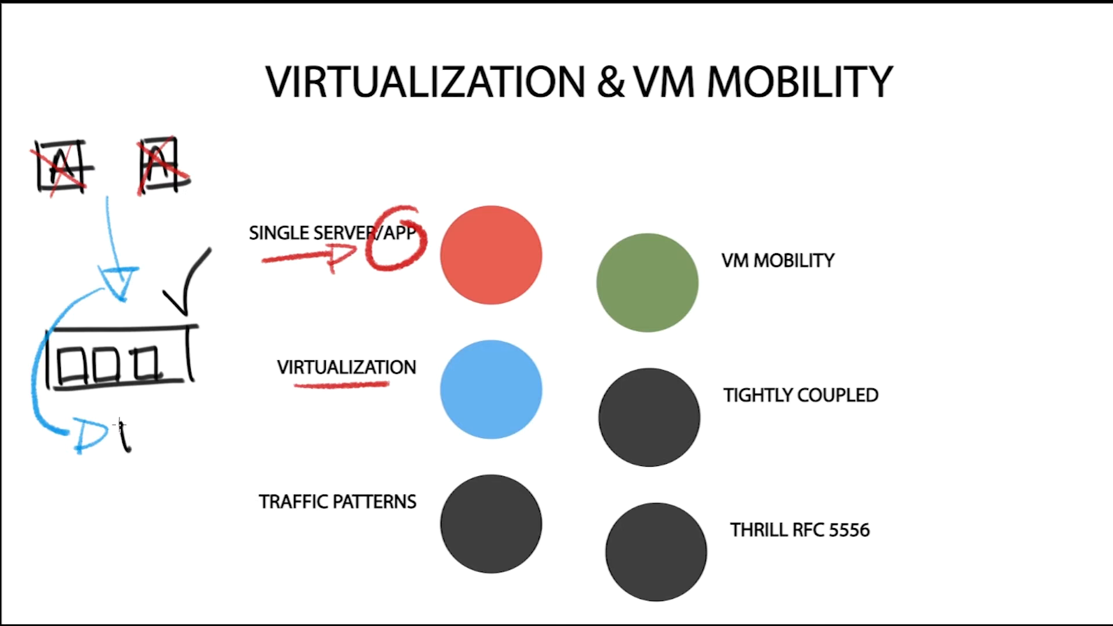
pyautogui.write('Dock')
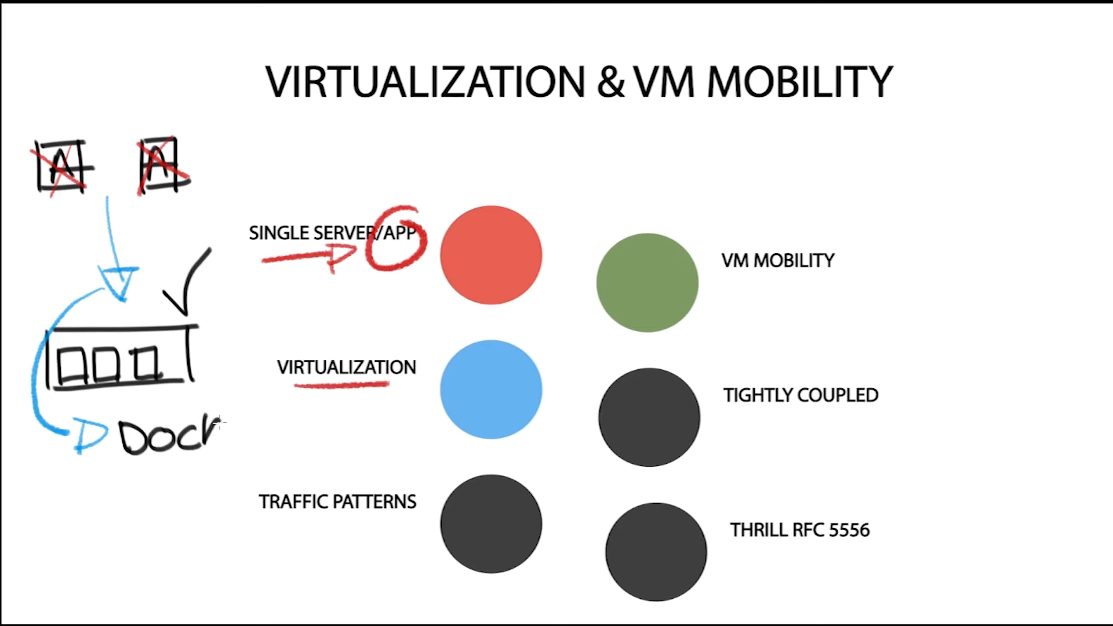
pyautogui.write('ER')
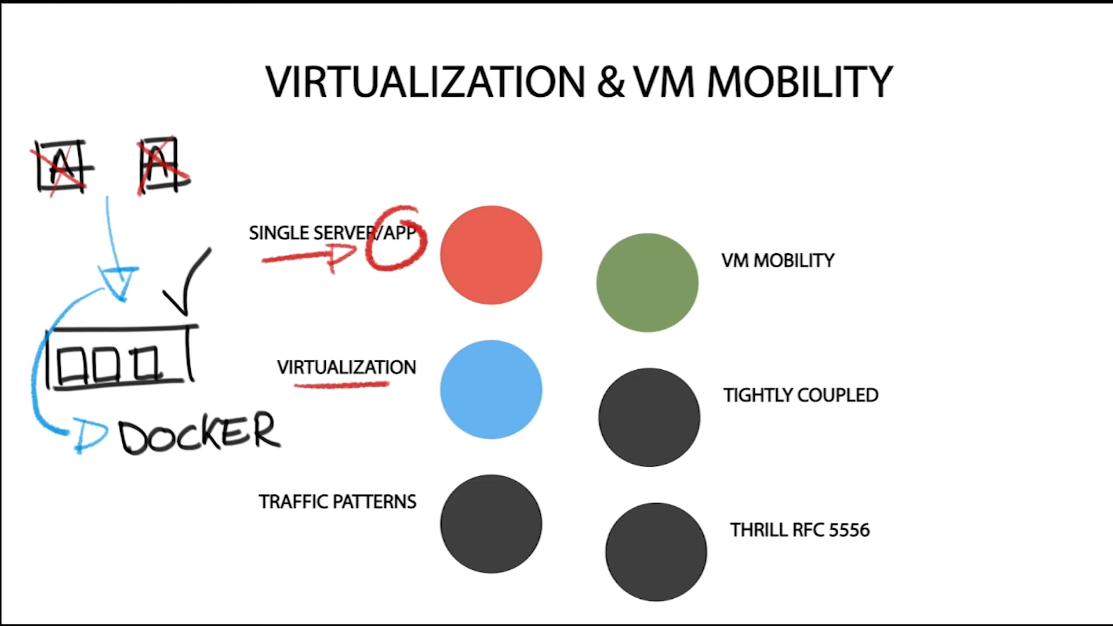
# - Draw red X marks over the three small VM boxes inside the server rectangle
pyautogui.moveTo(63, 355); pyautogui.dragTo(92, 376)
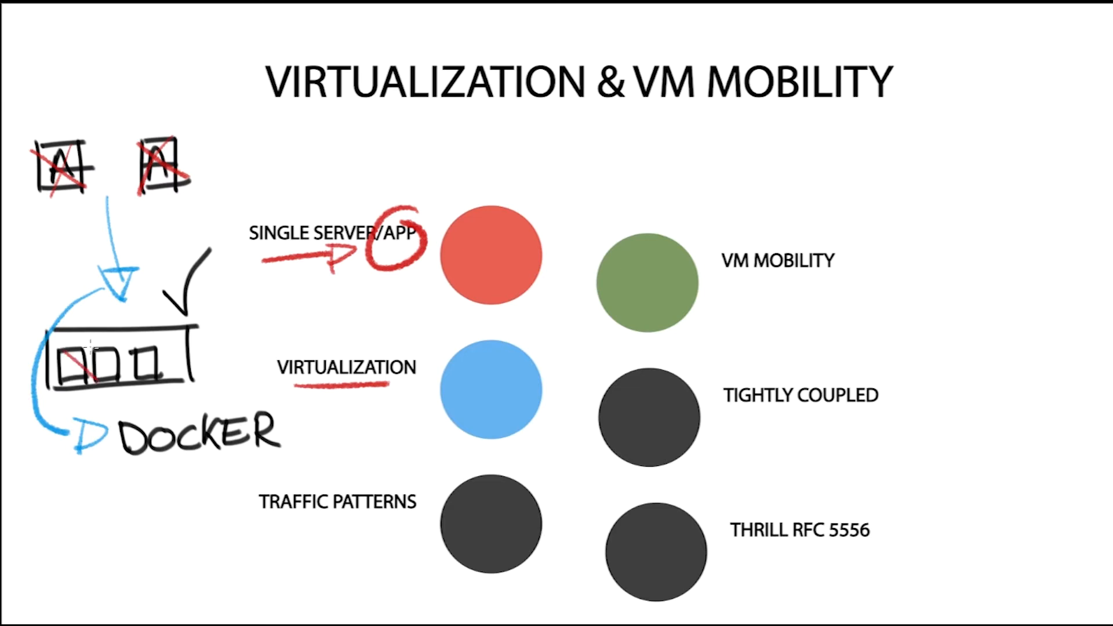
pyautogui.moveTo(64, 366); pyautogui.dragTo(149, 366)
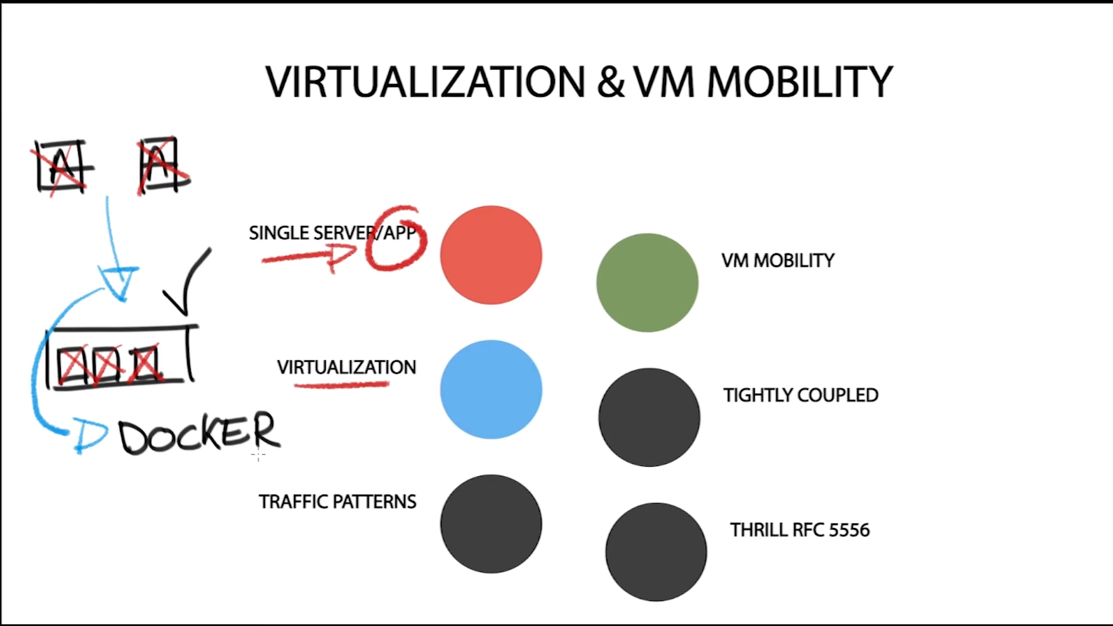
pyautogui.moveTo(257, 460)
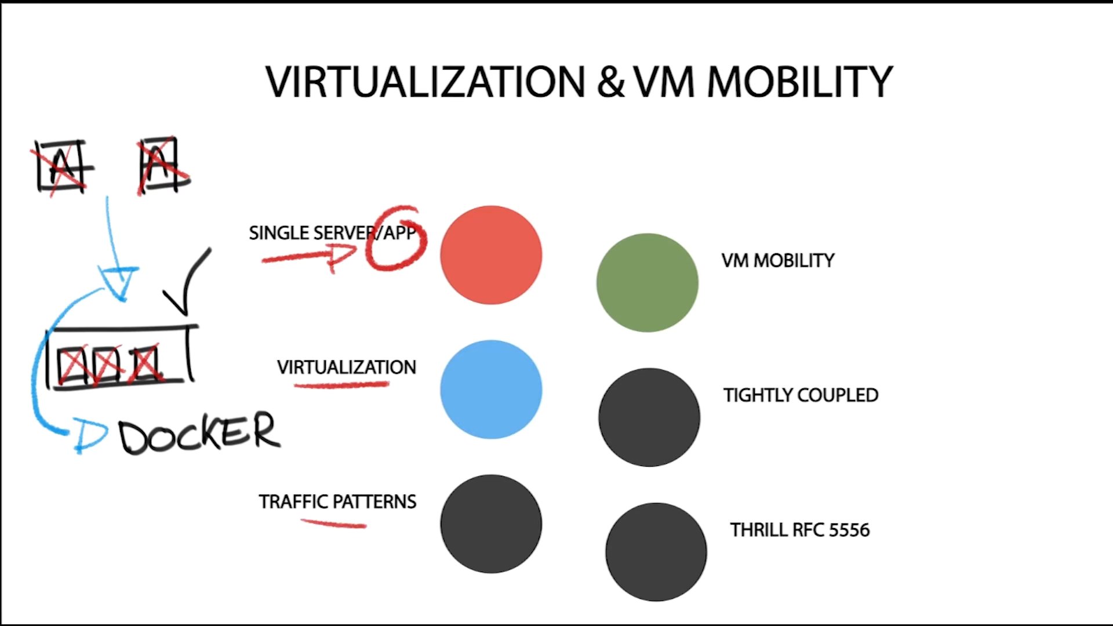
pyautogui.moveTo(66, 503)
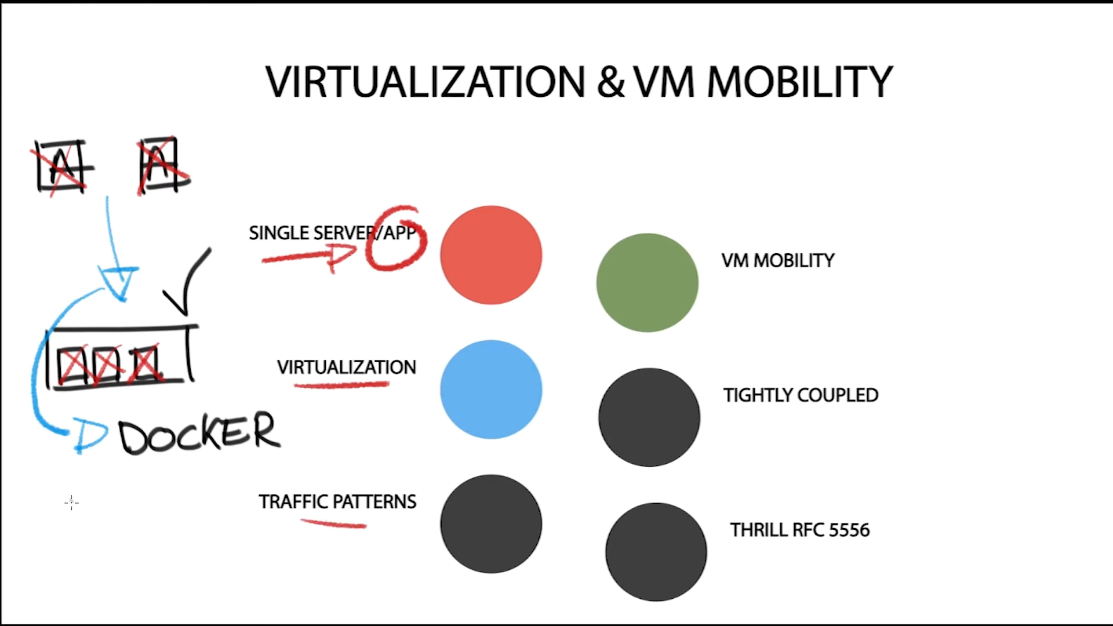
# - Sketch a left-right two-way traffic arrow and an up-down north-south double arrow
pyautogui.moveTo(36, 557); pyautogui.dragTo(142, 557)
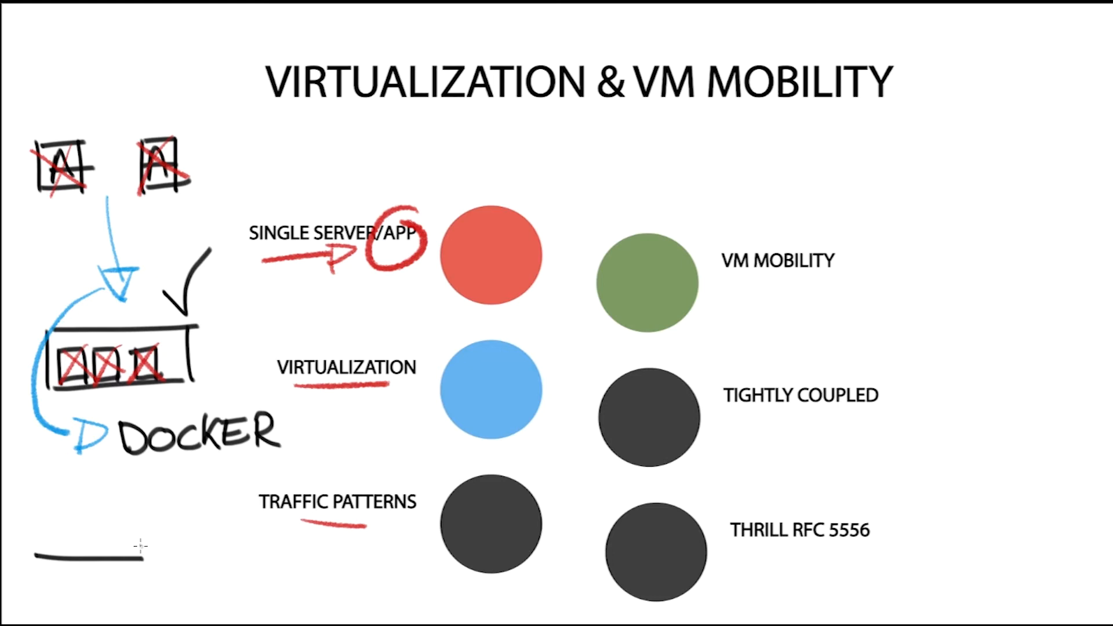
pyautogui.moveTo(28, 558); pyautogui.dragTo(171, 557)
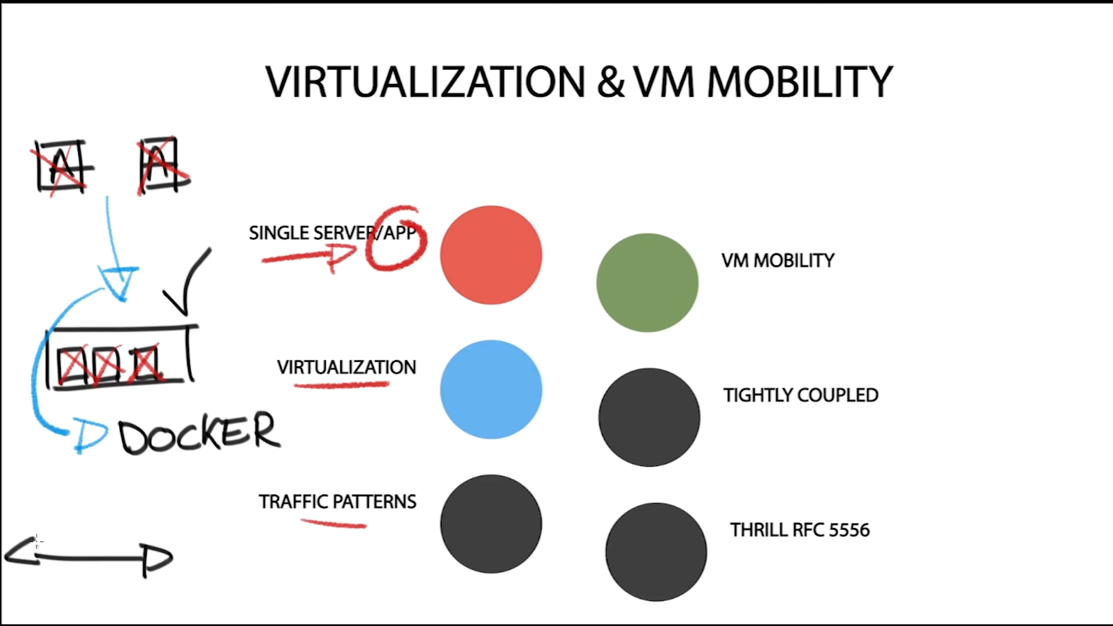
pyautogui.moveTo(258, 548)
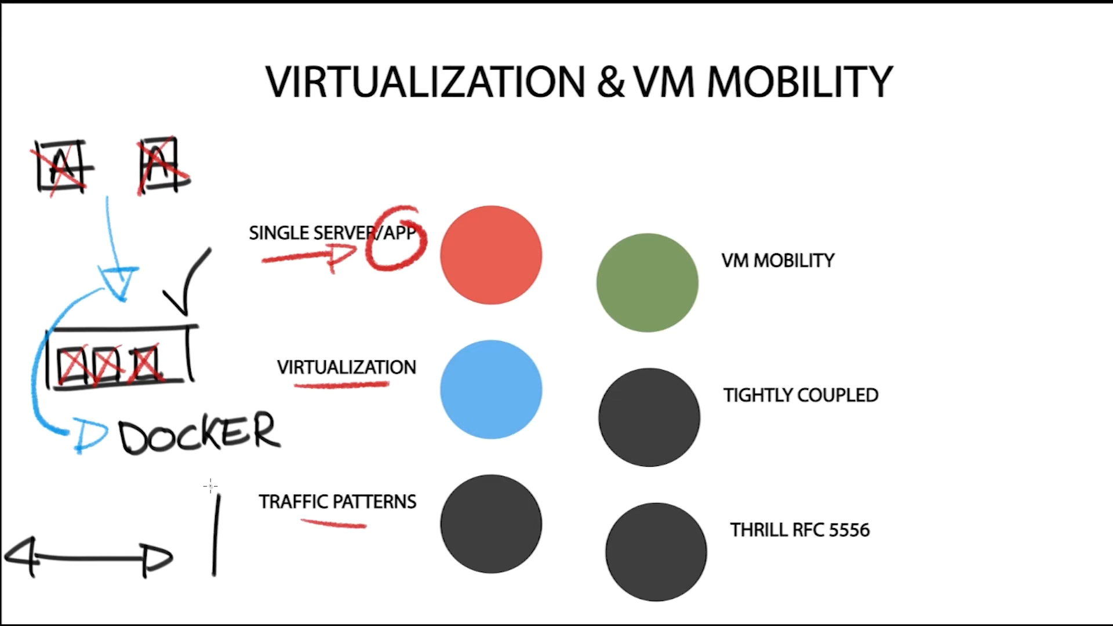
pyautogui.moveTo(213, 575); pyautogui.dragTo(213, 472)
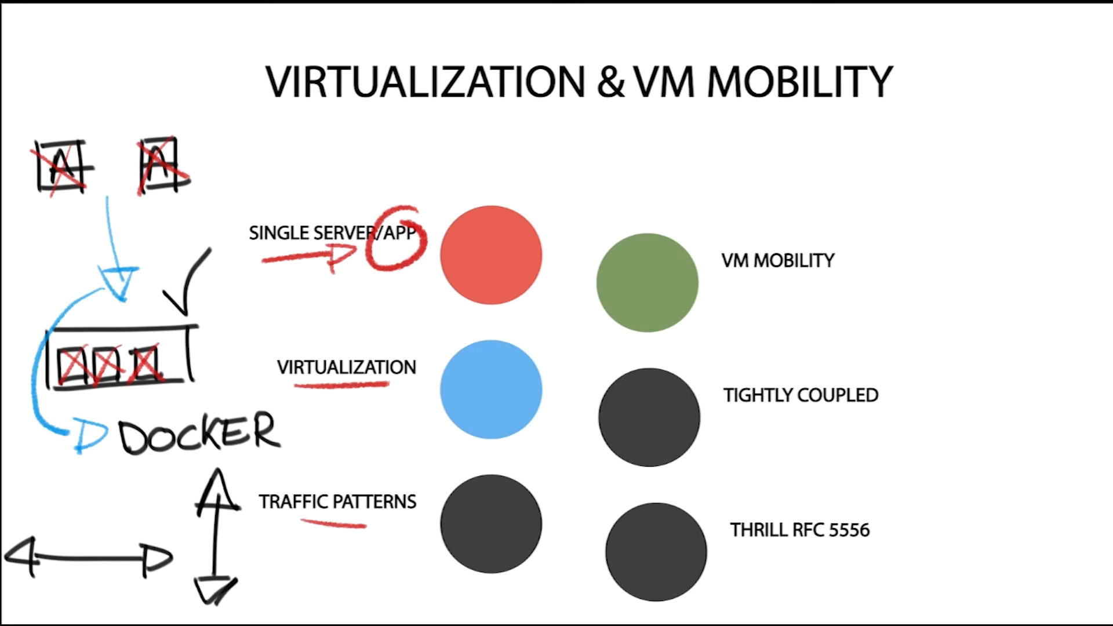
pyautogui.moveTo(735, 216); pyautogui.dragTo(809, 224)
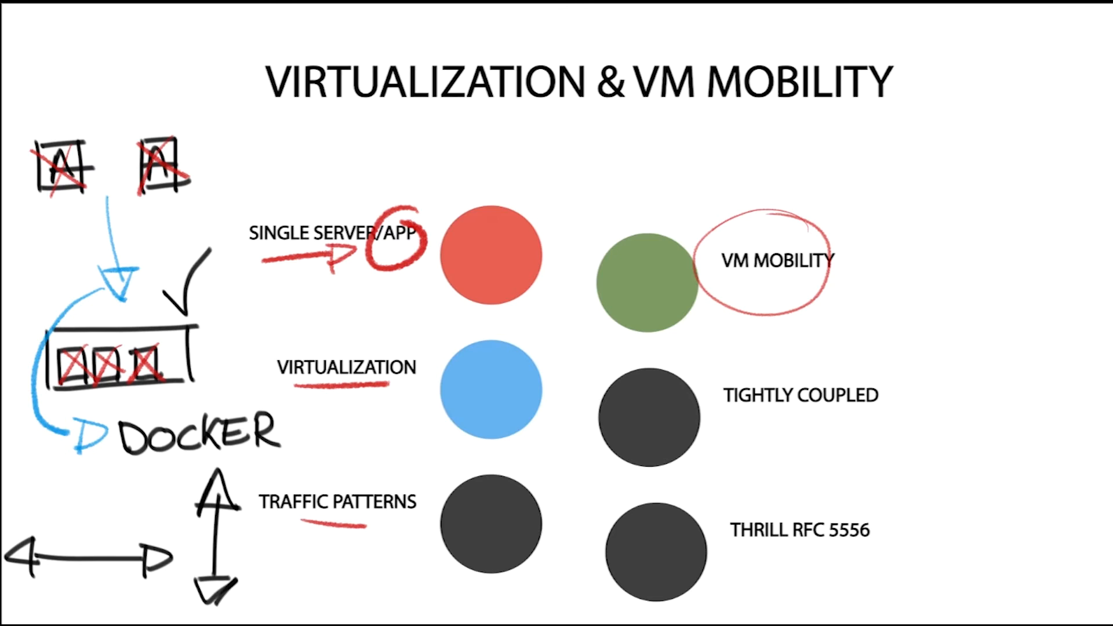
pyautogui.moveTo(972, 152)
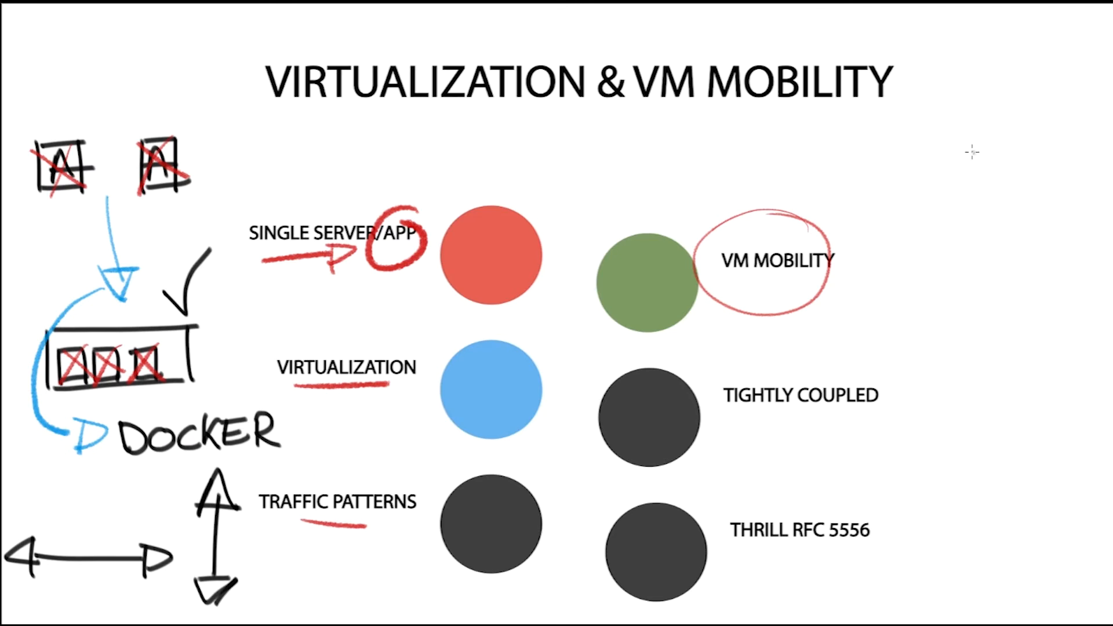
# - Draw upper and lower server squares at right, linked by a vertical double-headed arrow
pyautogui.moveTo(957, 153); pyautogui.dragTo(958, 188)
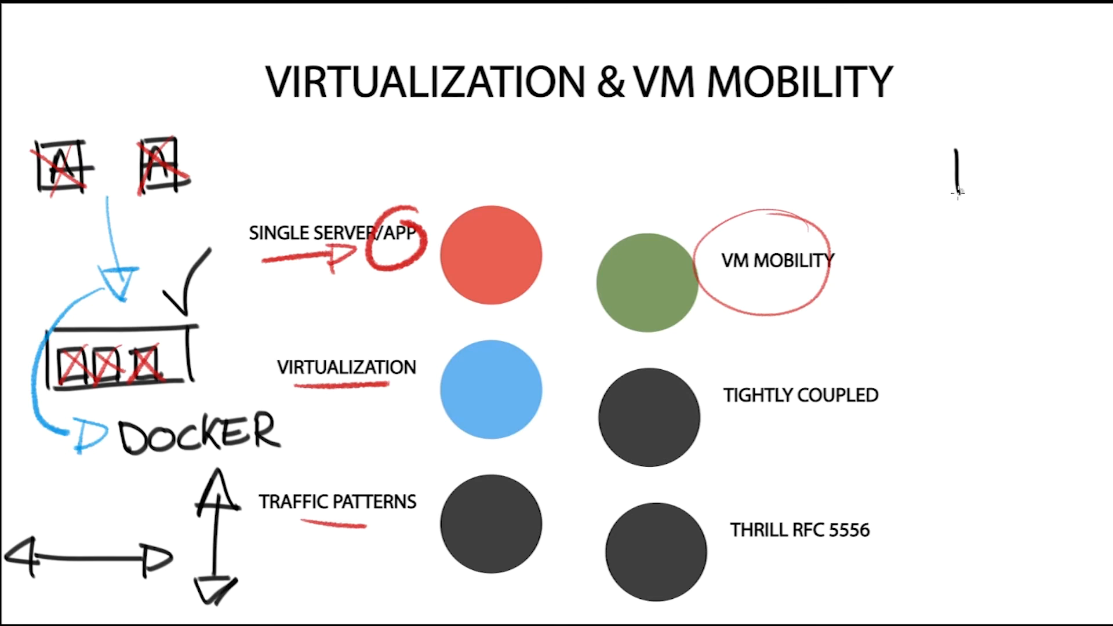
pyautogui.moveTo(958, 153); pyautogui.dragTo(987, 341)
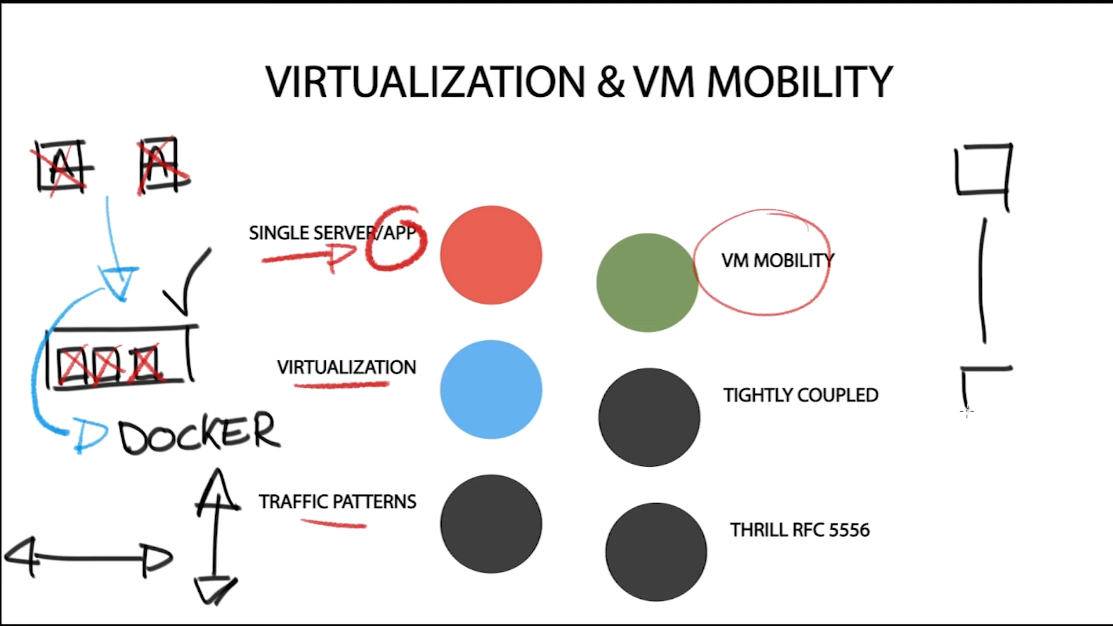
pyautogui.moveTo(987, 212); pyautogui.dragTo(987, 370)
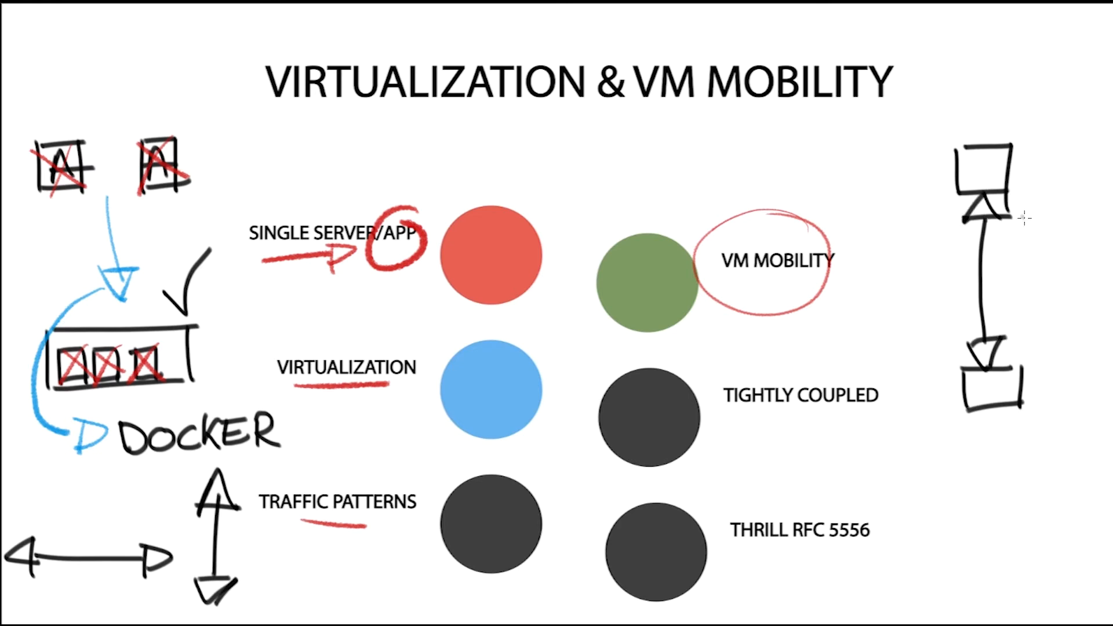
pyautogui.moveTo(1085, 264)
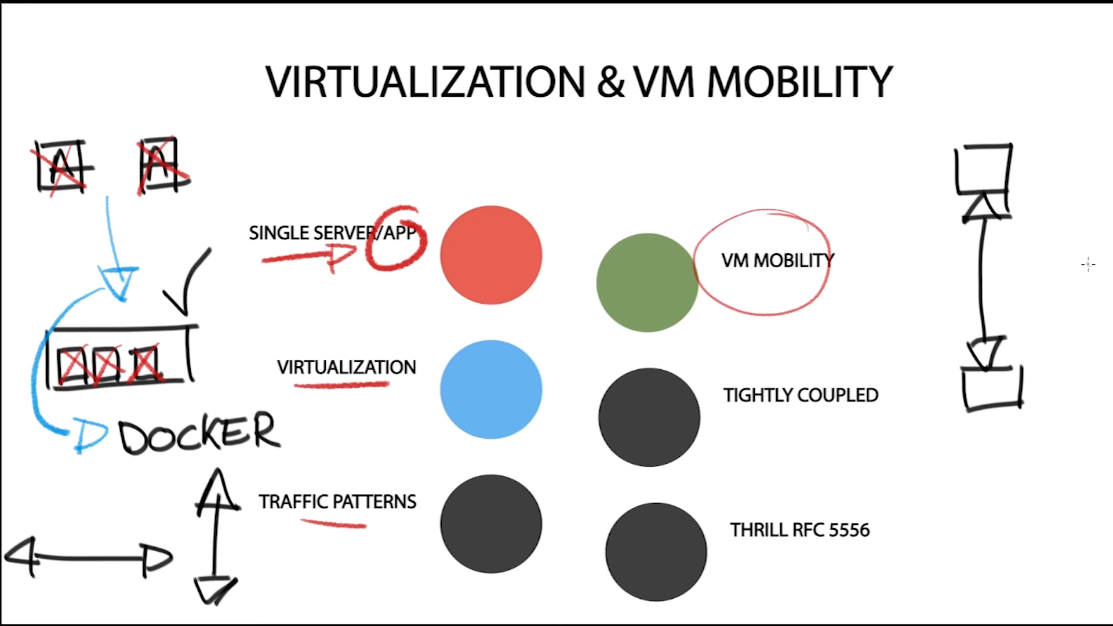
pyautogui.moveTo(1015, 278)
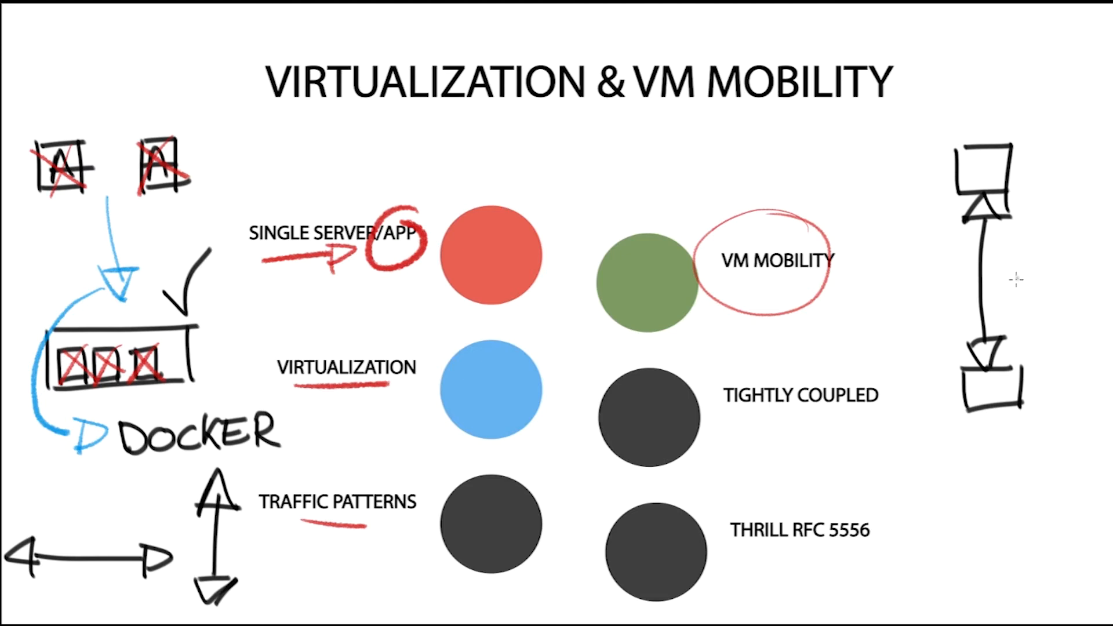
pyautogui.moveTo(976, 298)
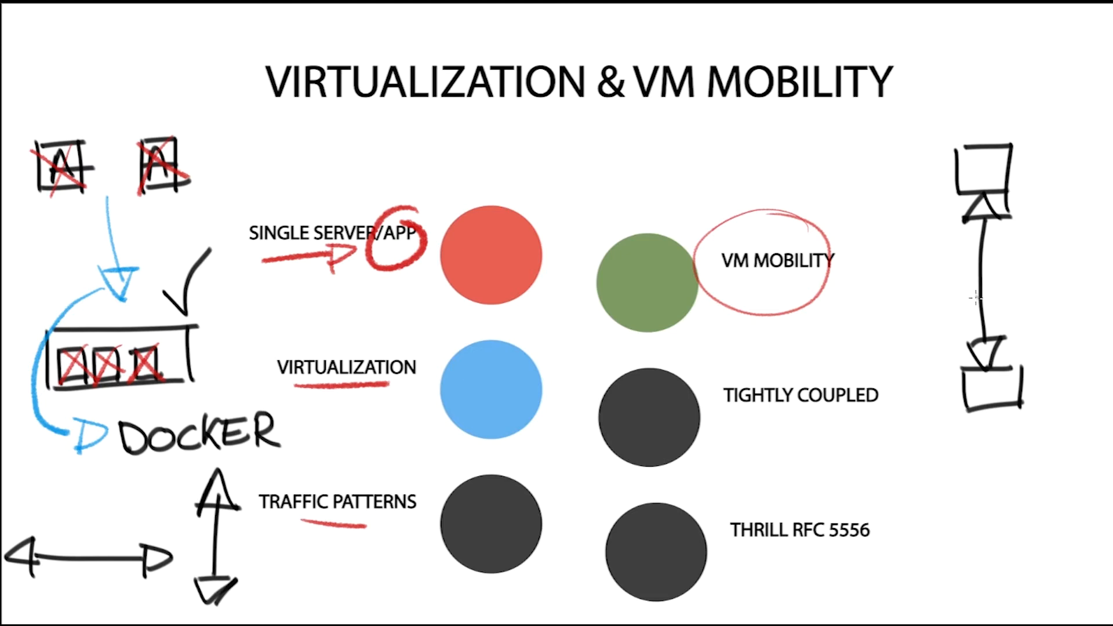
pyautogui.moveTo(944, 308)
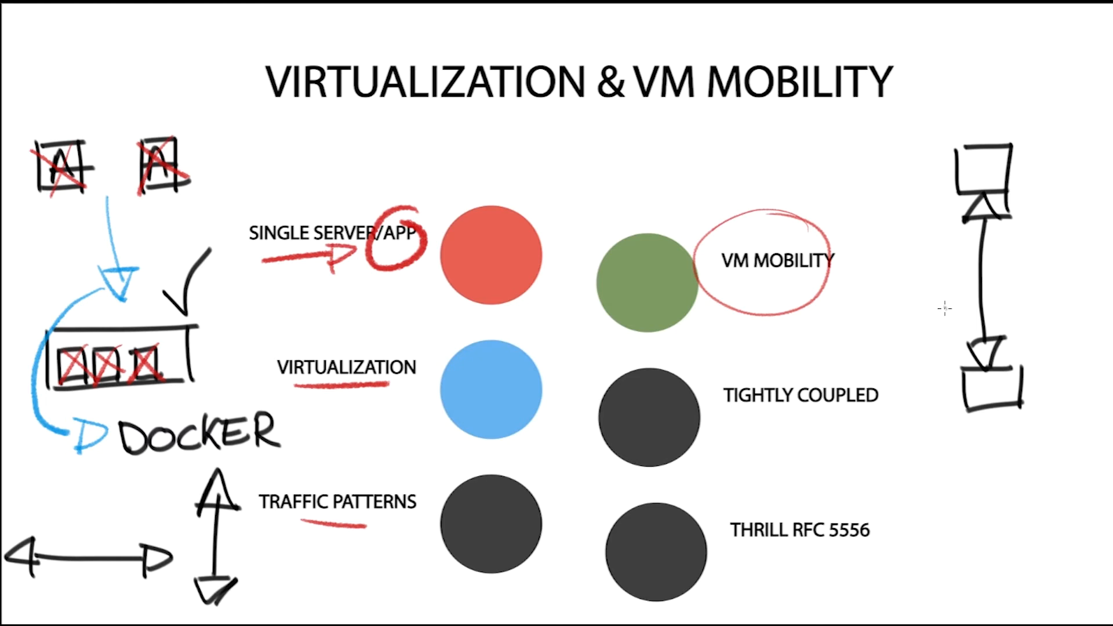
pyautogui.moveTo(943, 293)
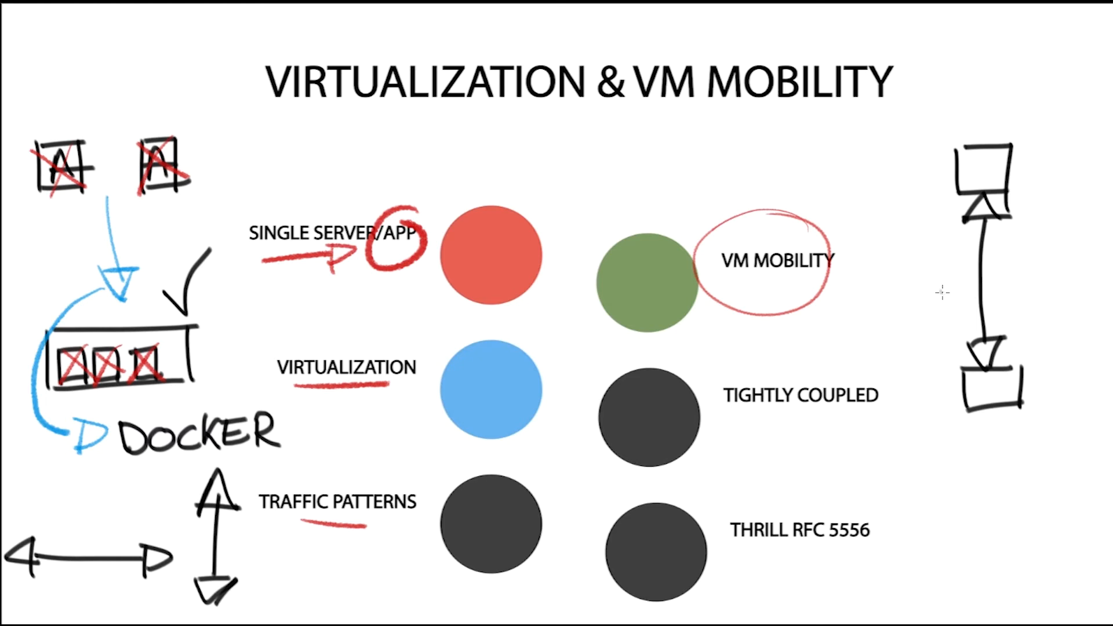
pyautogui.moveTo(989, 272)
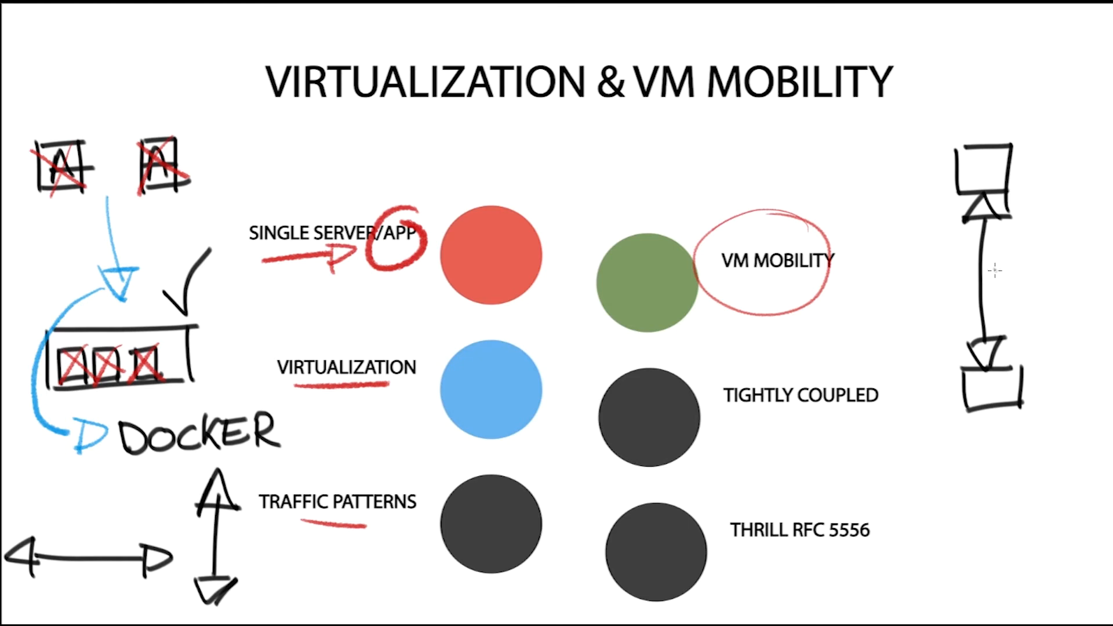
pyautogui.moveTo(993, 272)
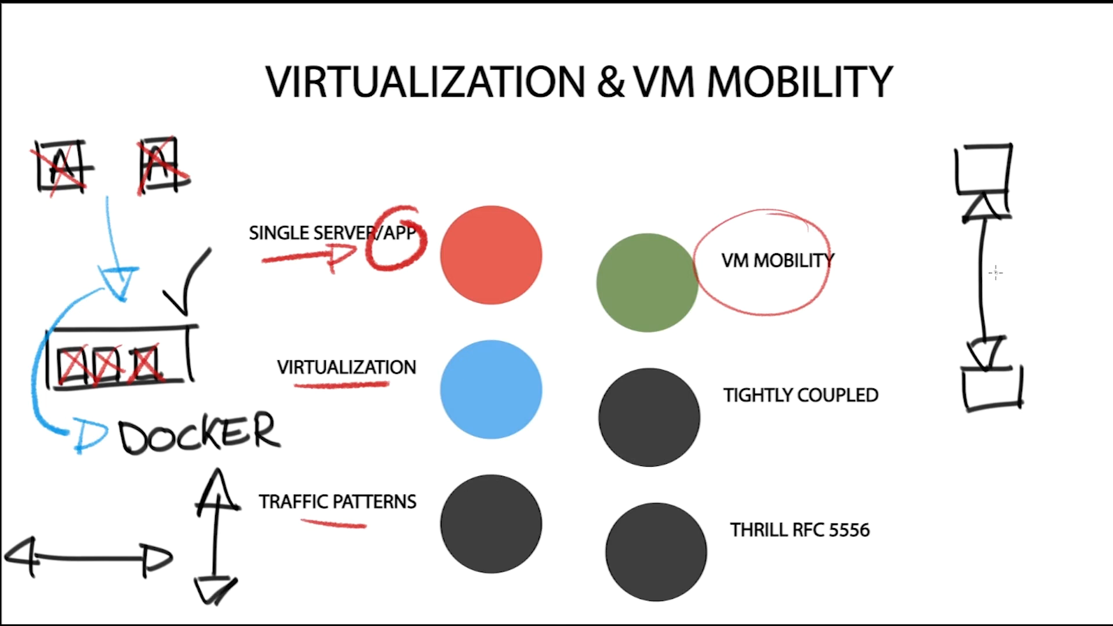
pyautogui.moveTo(1012, 257)
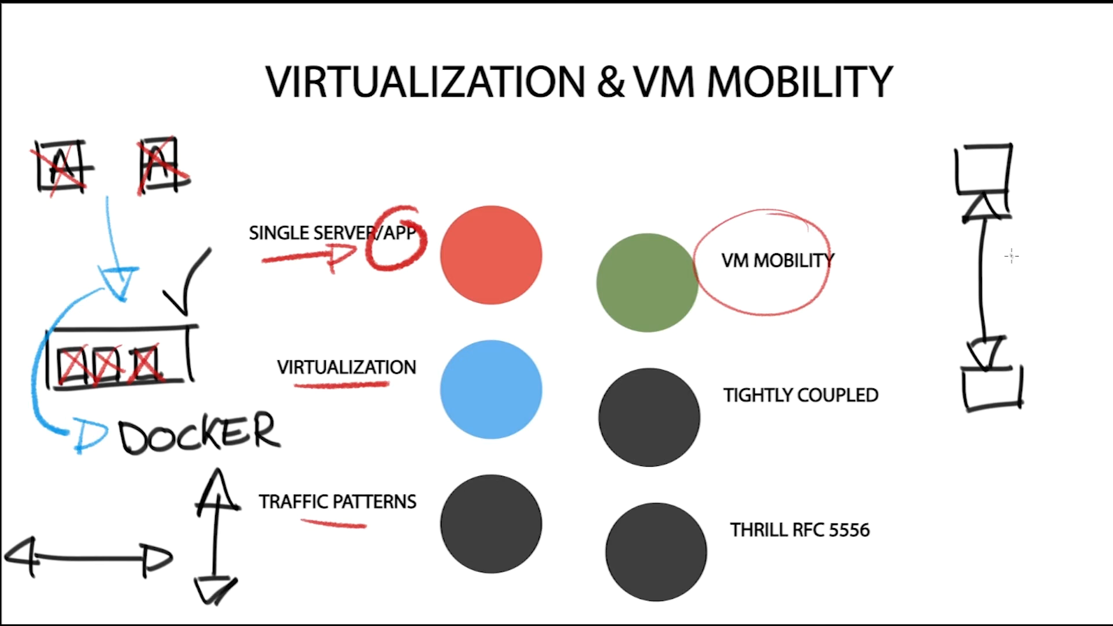
pyautogui.moveTo(999, 258)
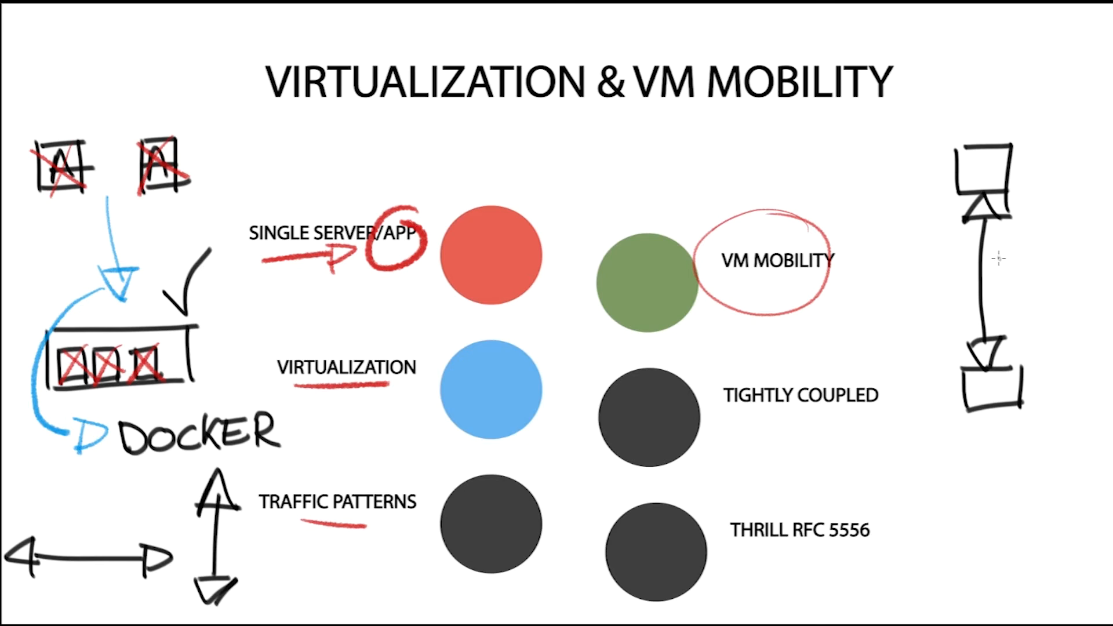
# - Handwrite 'L2' and 'IP' beside the link between the right-hand servers
pyautogui.write('L2')
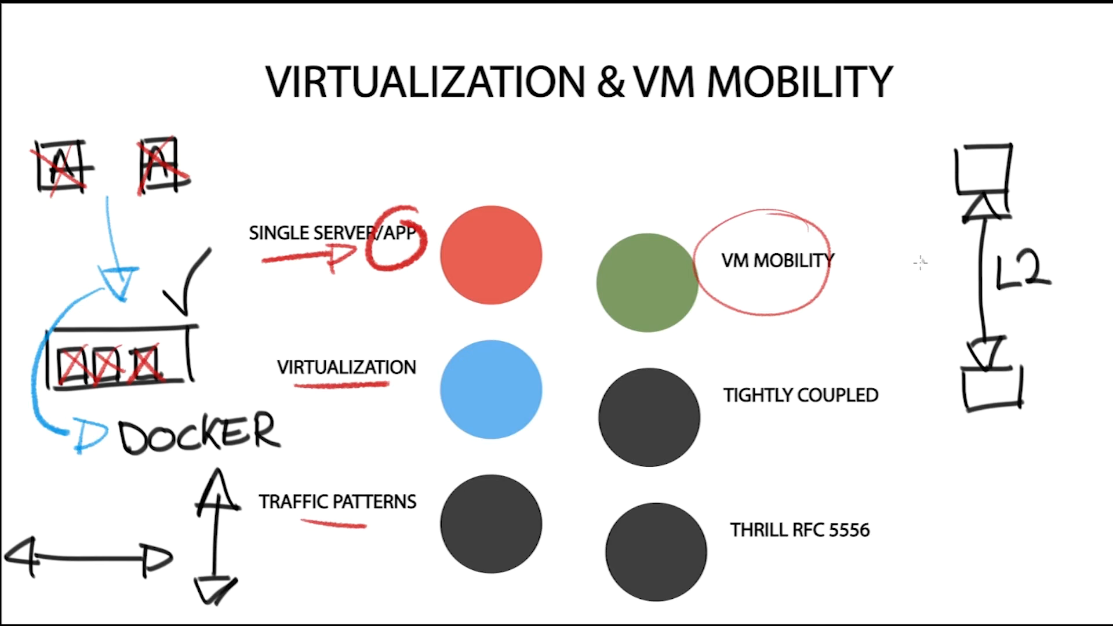
pyautogui.write('IP')
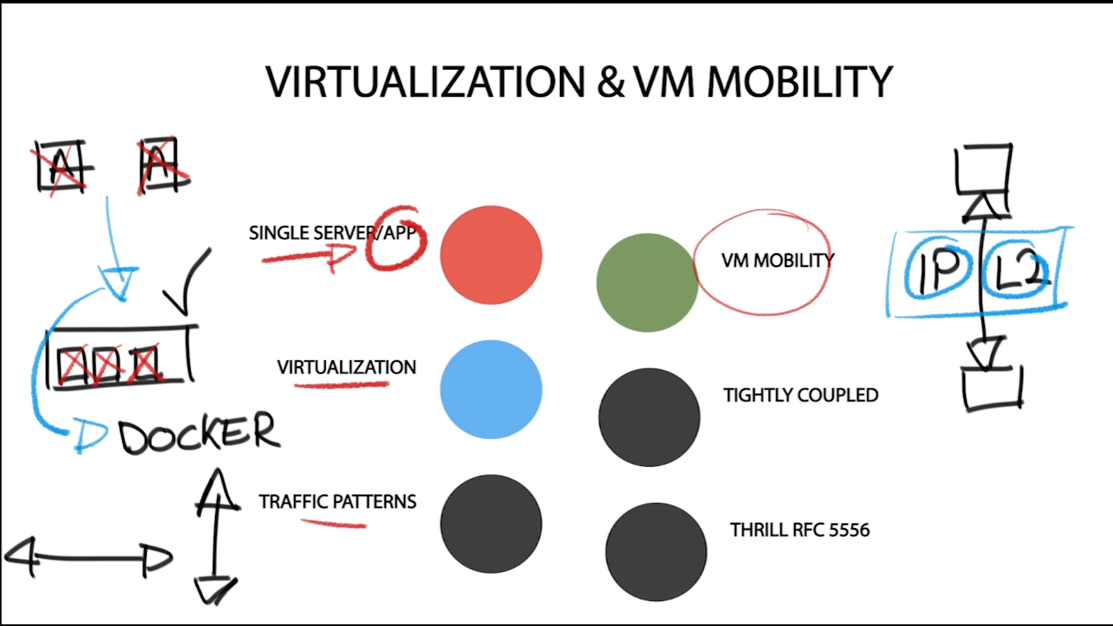
pyautogui.moveTo(1046, 191)
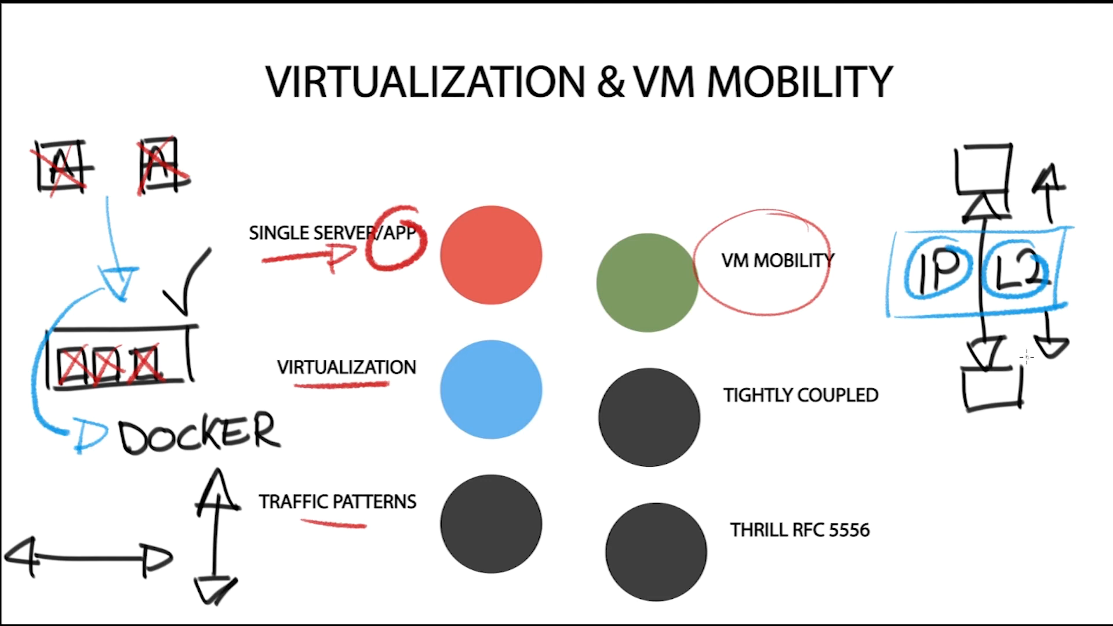
pyautogui.moveTo(936, 313)
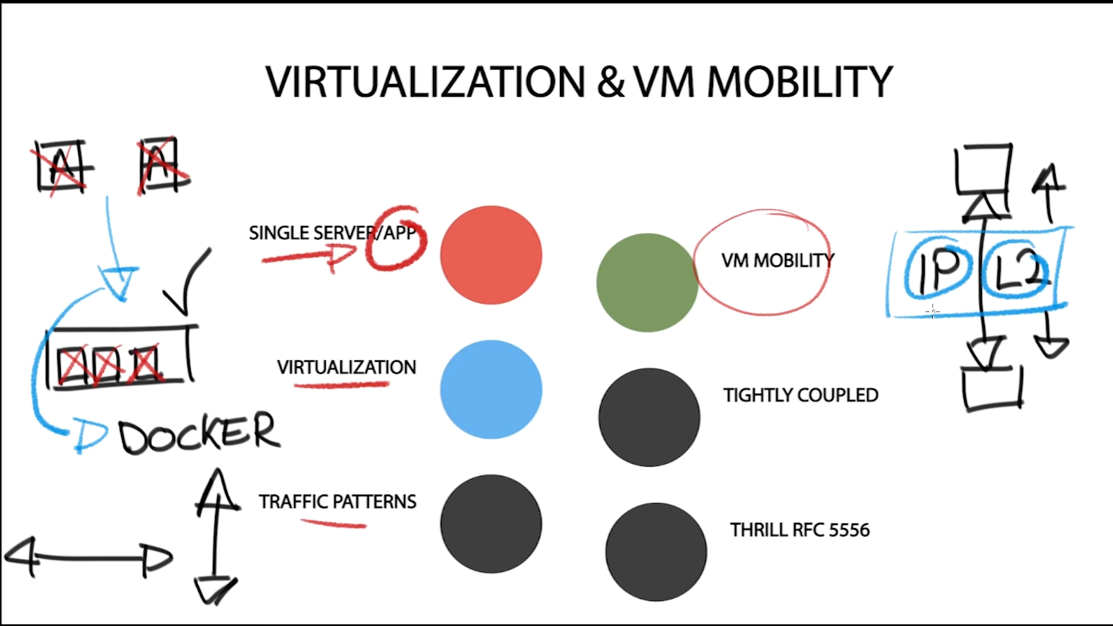
pyautogui.moveTo(36, 308)
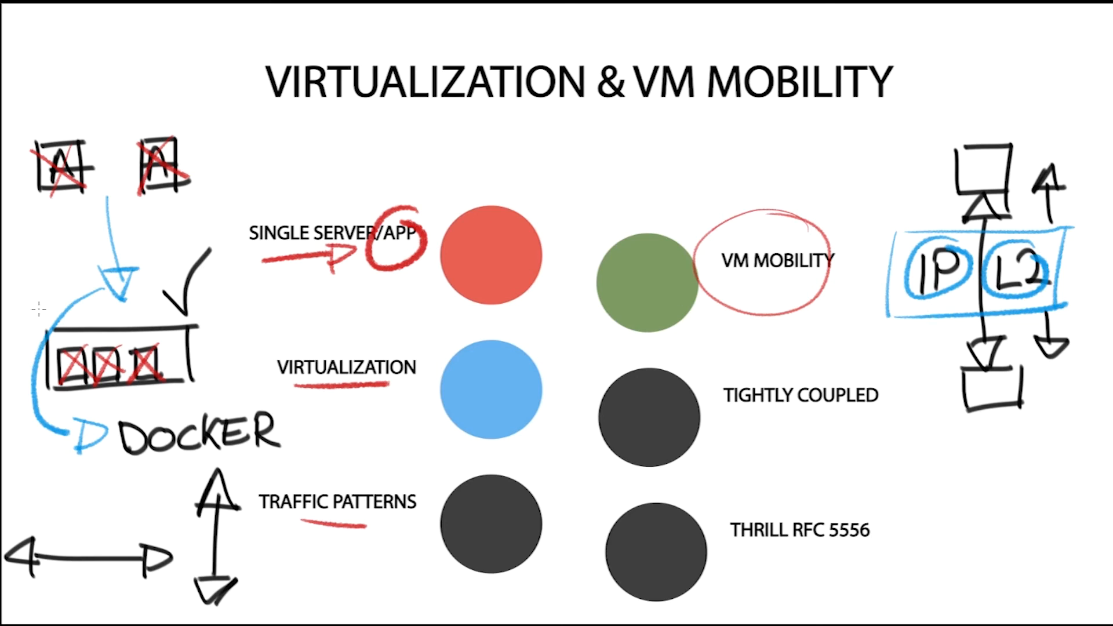
pyautogui.moveTo(935, 310)
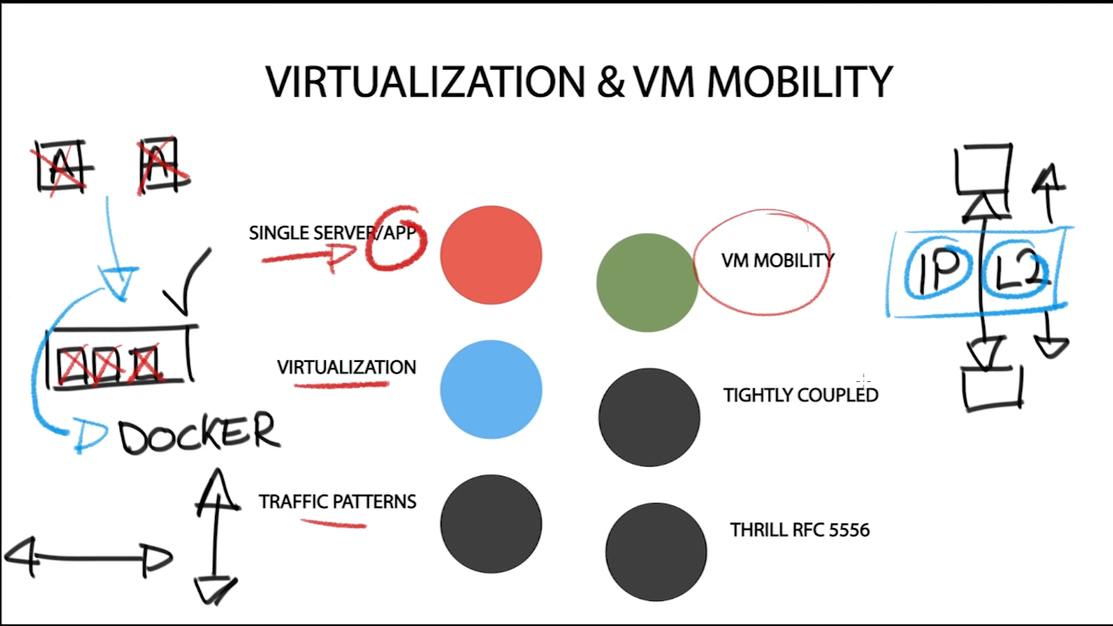
# - Draw a red underline beneath TIGHTLY COUPLED and a red X over the bottom server square
pyautogui.moveTo(760, 415); pyautogui.dragTo(848, 414)
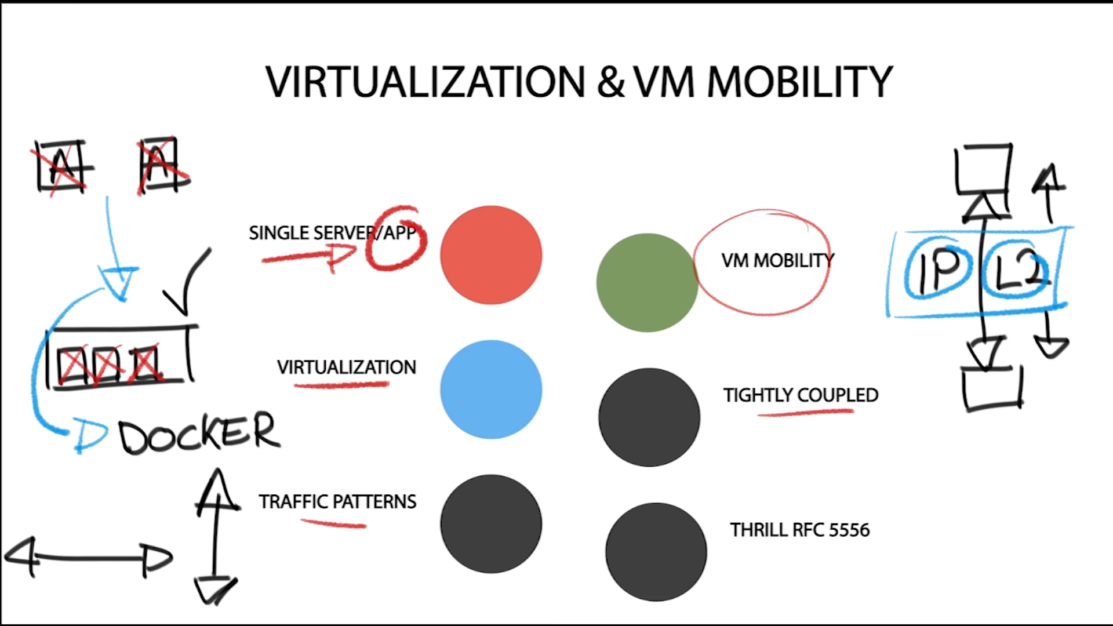
pyautogui.moveTo(985, 373)
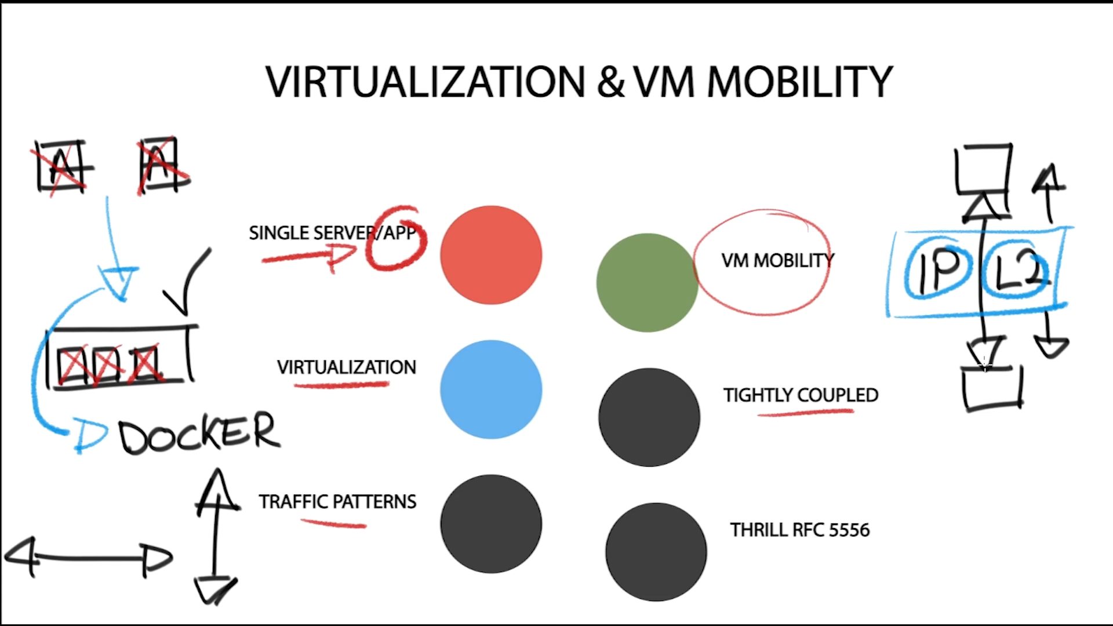
pyautogui.moveTo(965, 361); pyautogui.dragTo(1015, 405)
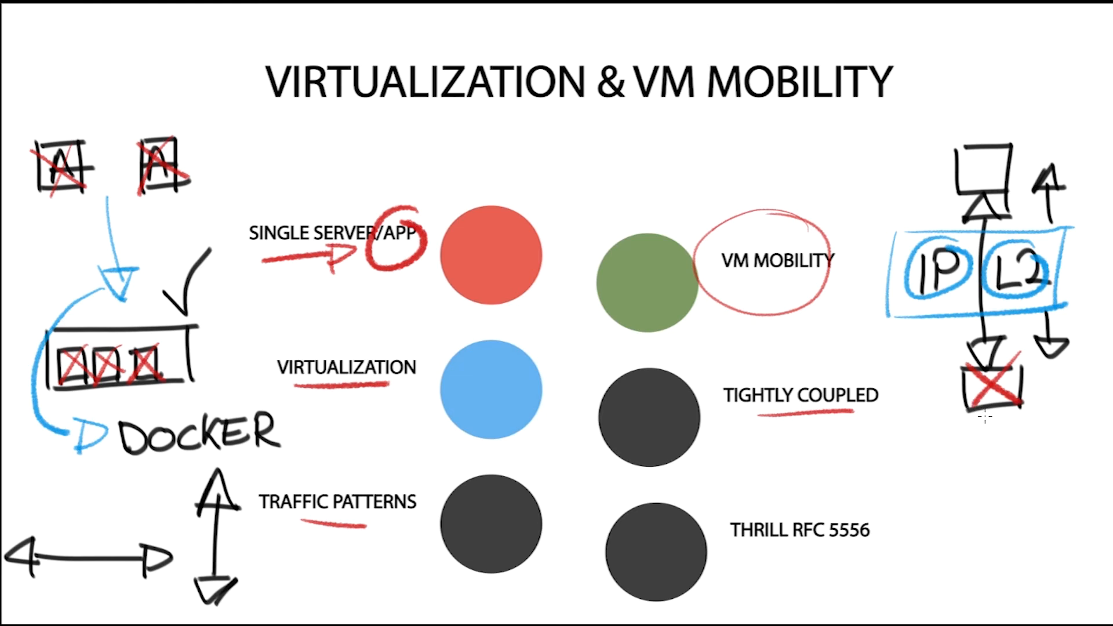
pyautogui.moveTo(576, 324)
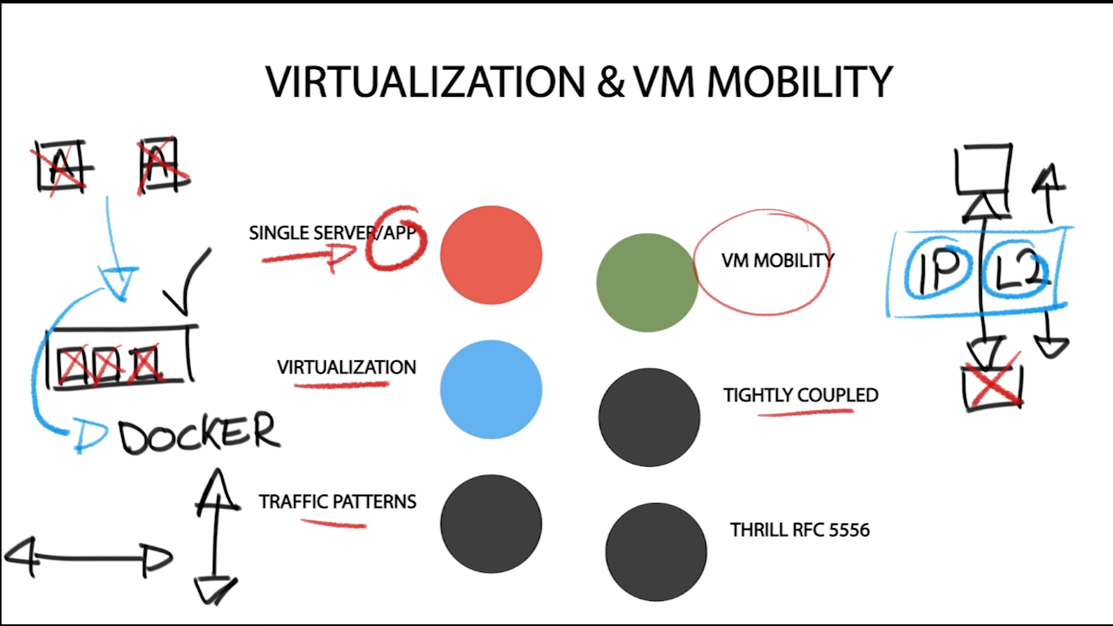
pyautogui.moveTo(887, 328)
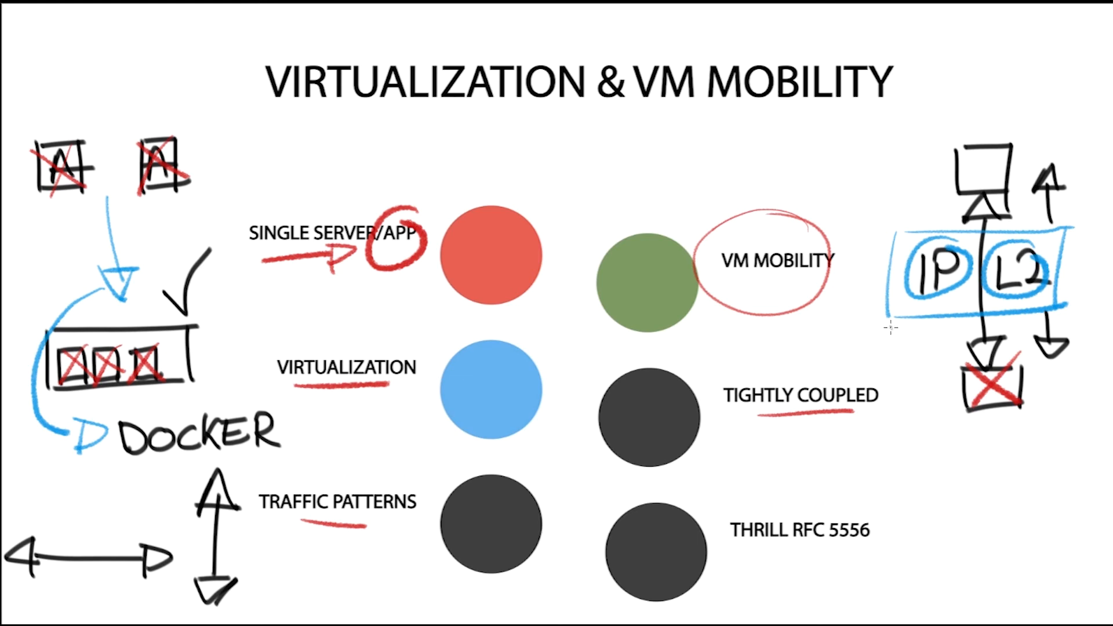
pyautogui.moveTo(896, 318)
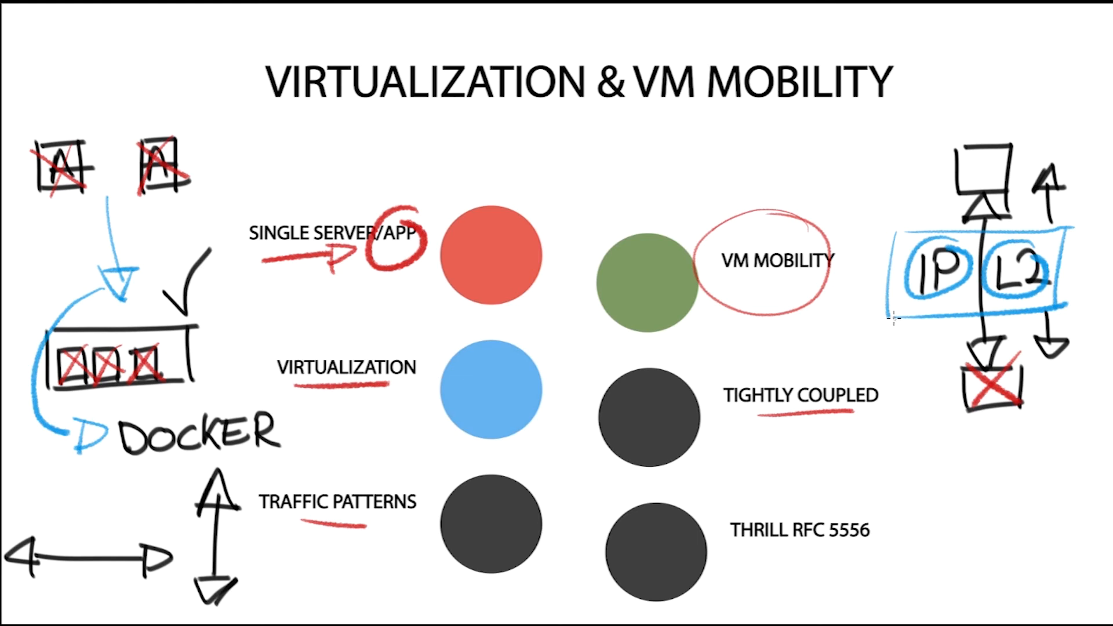
pyautogui.moveTo(943, 188)
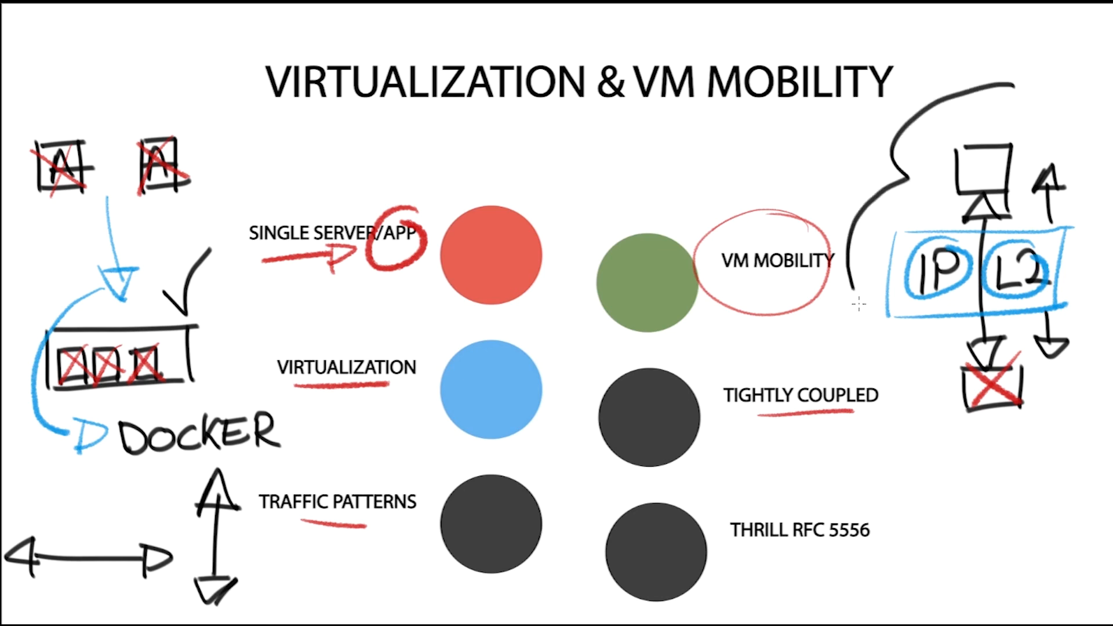
# - Enclose the right-hand server diagram in a cloud outline and write 'FD' above it
pyautogui.moveTo(852, 306); pyautogui.dragTo(1030, 427)
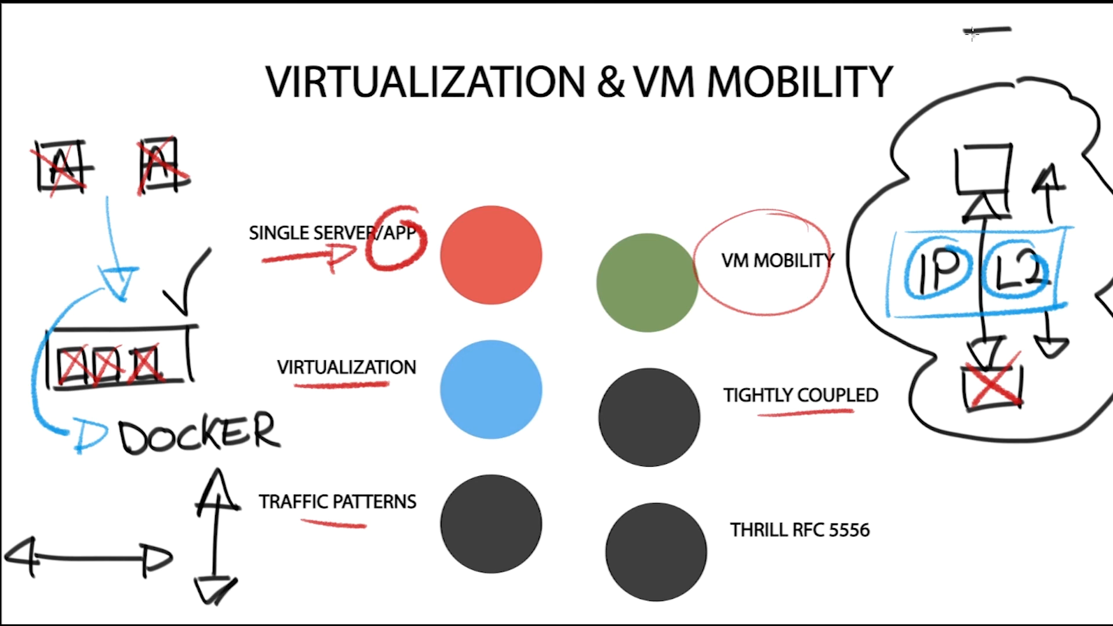
pyautogui.write('FD')
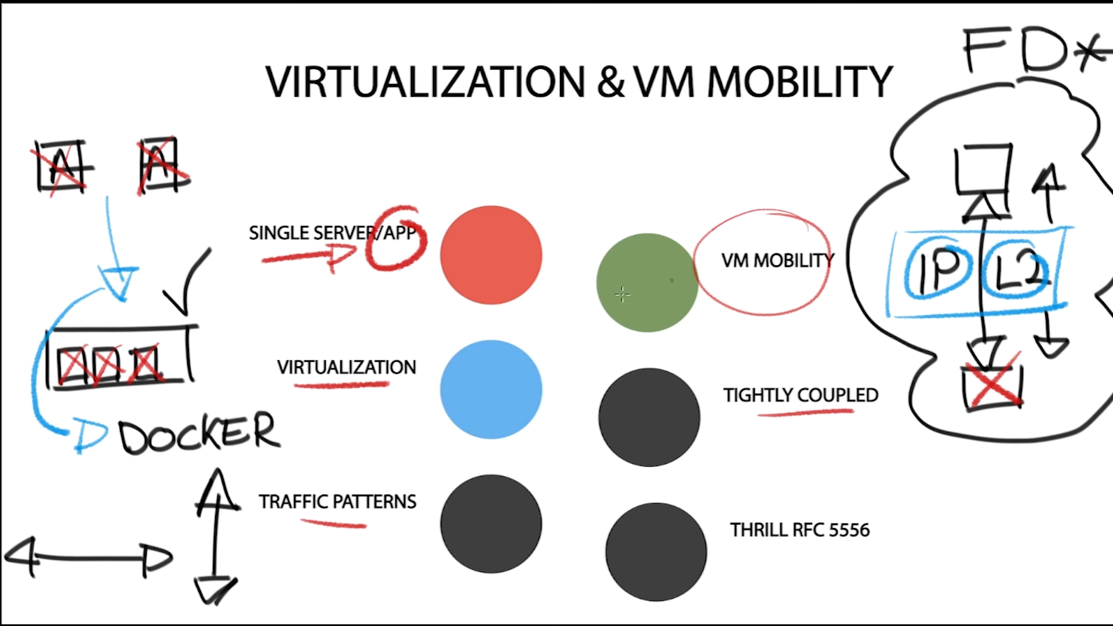
pyautogui.moveTo(653, 513)
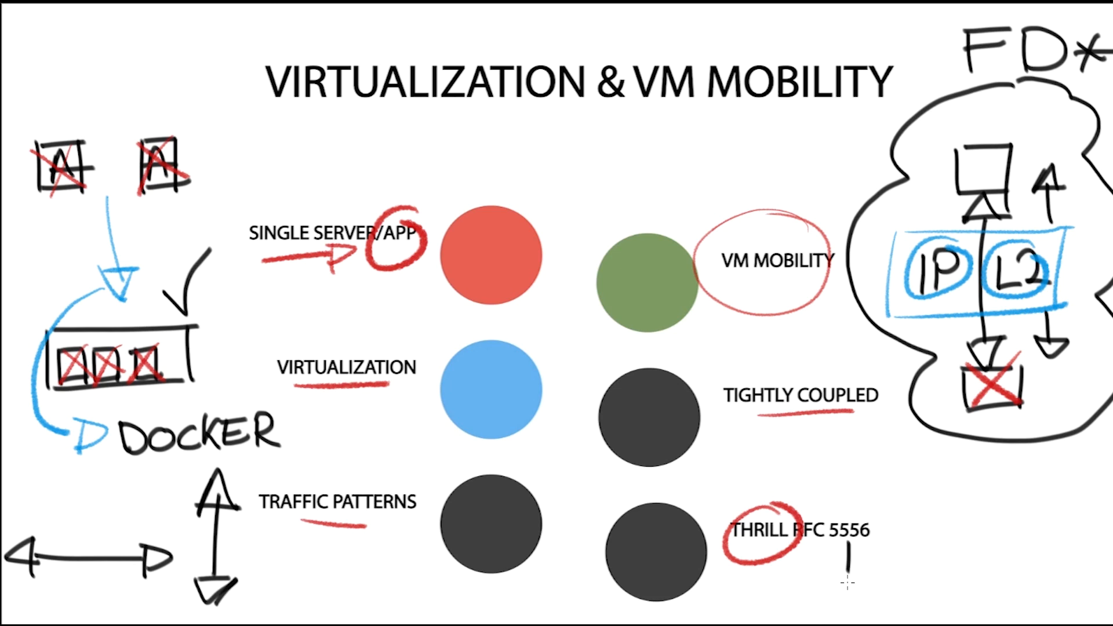
# - Draw an L-shaped arrow under THRILL RFC 5556 pointing to a handwritten 1000
pyautogui.moveTo(844, 561); pyautogui.dragTo(931, 575)
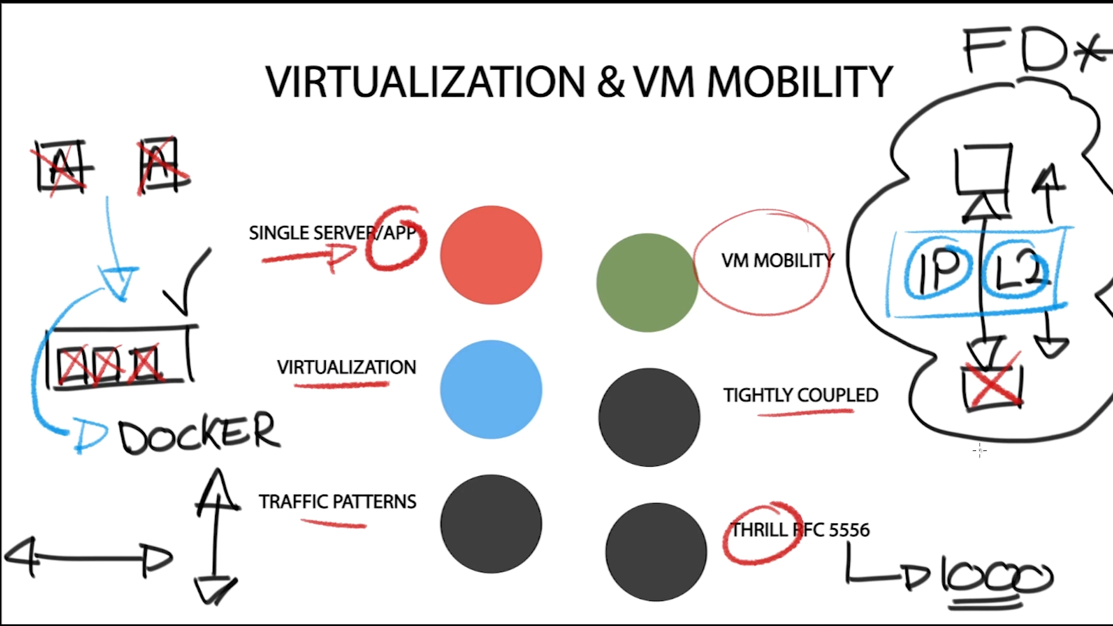
pyautogui.moveTo(978, 453)
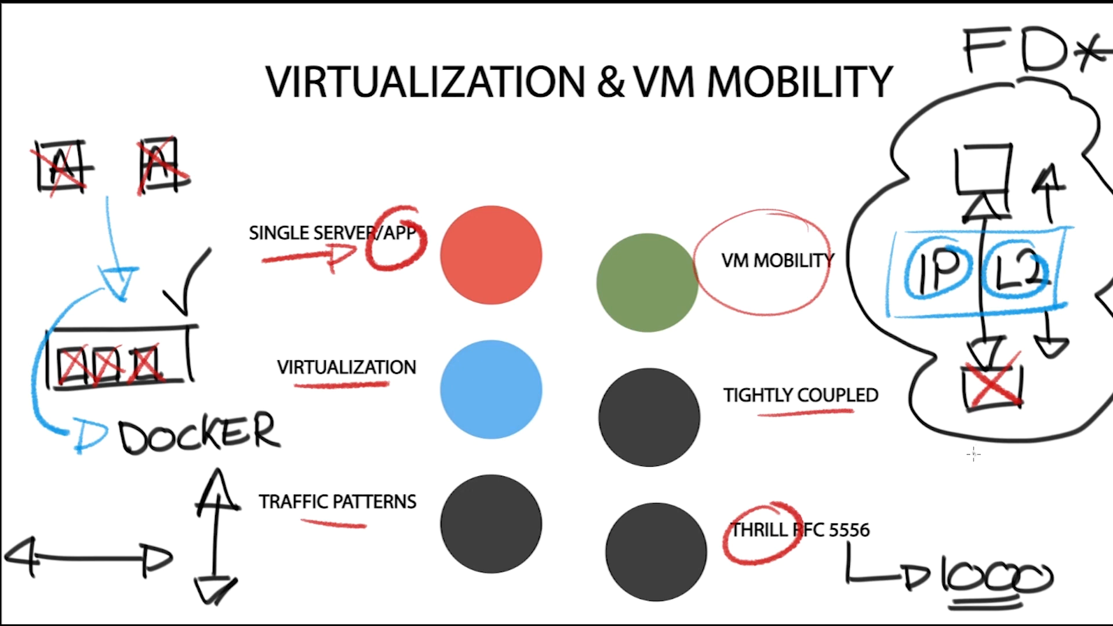